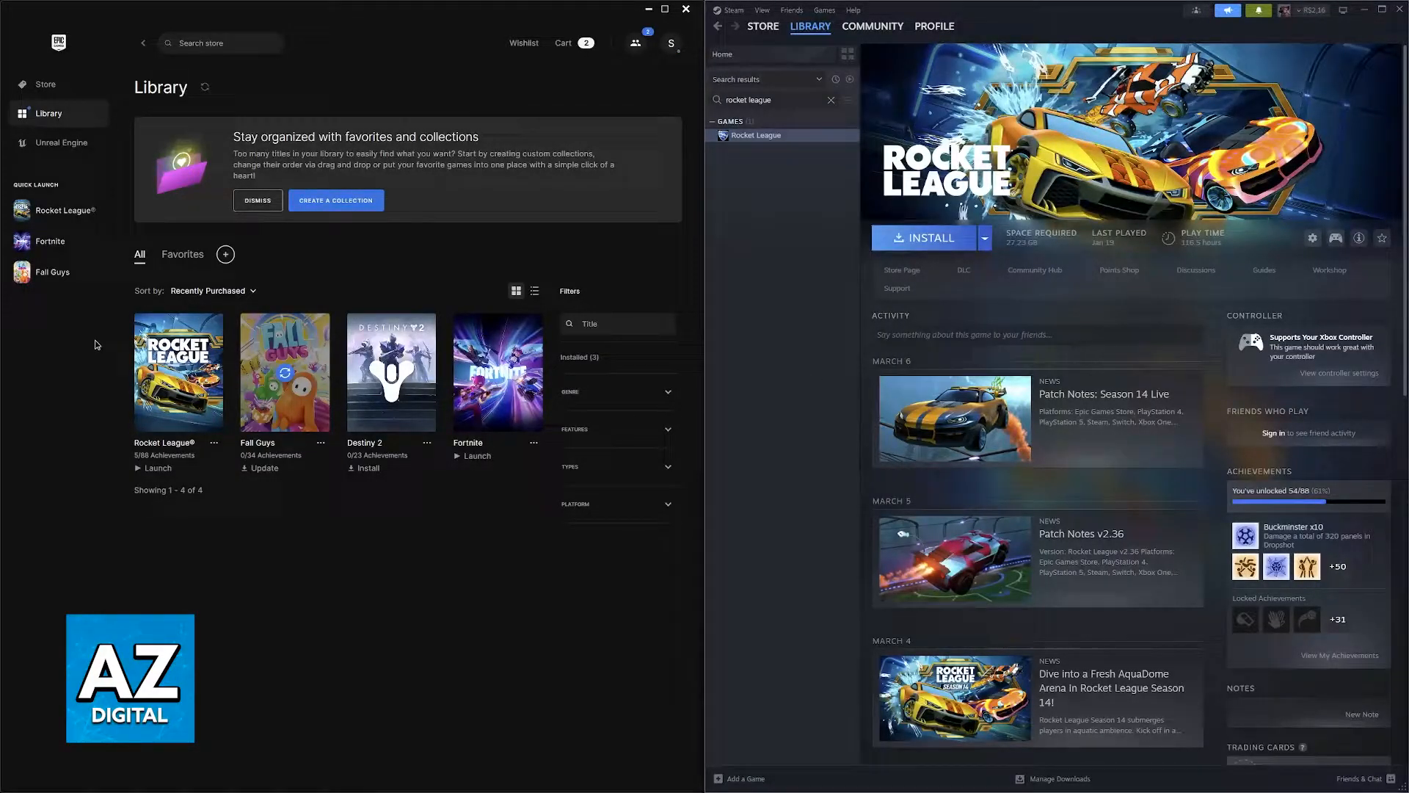
mouse_move(785, 505)
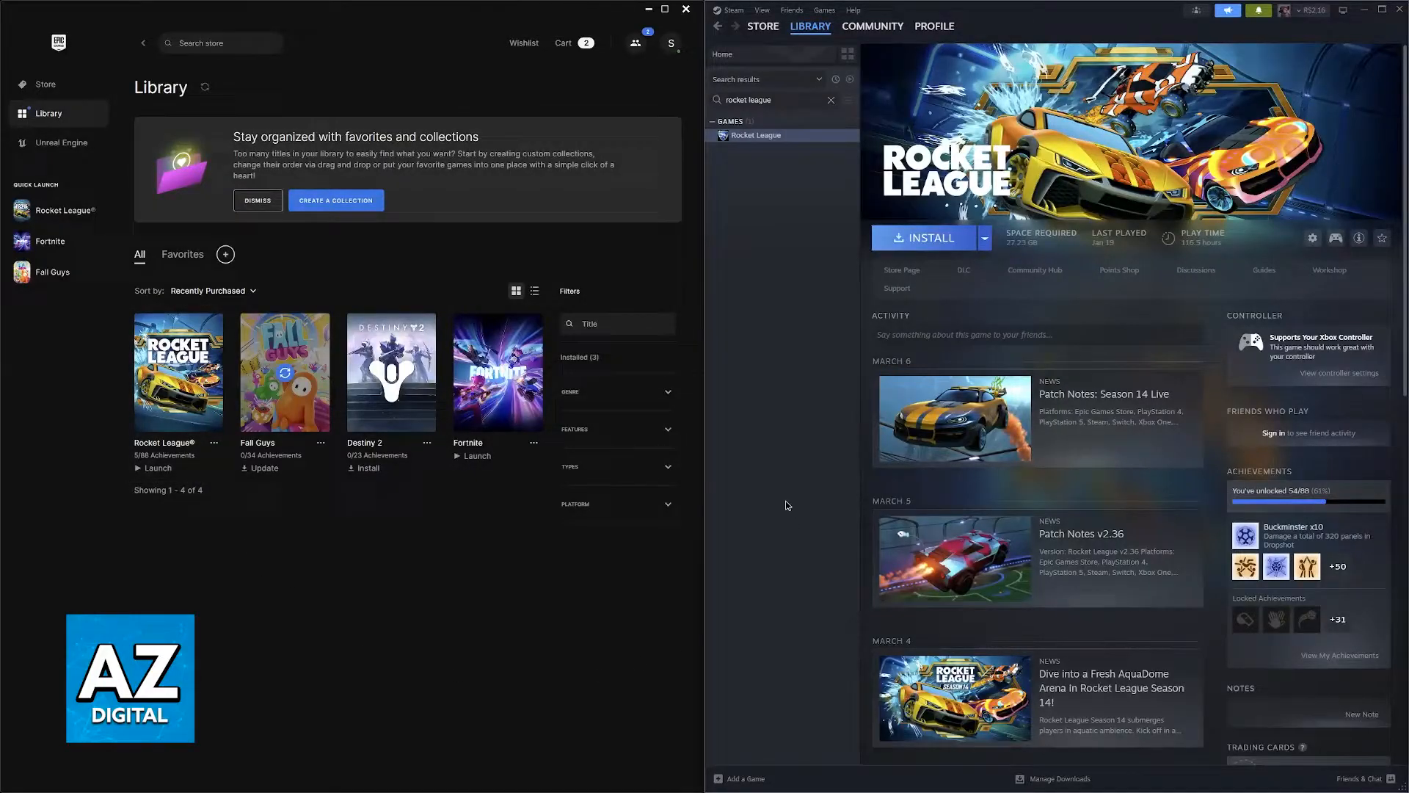
mouse_move(822, 207)
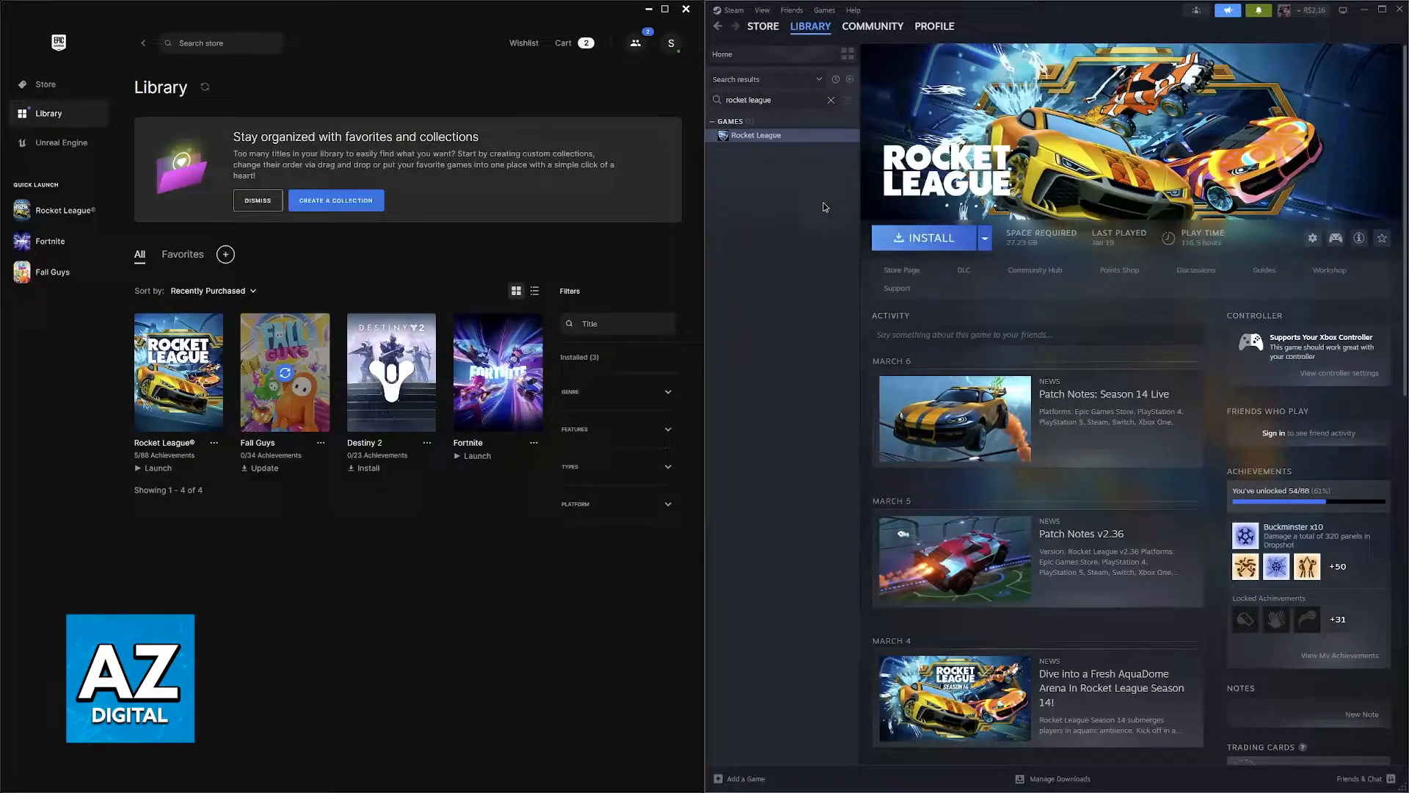
mouse_move(775, 160)
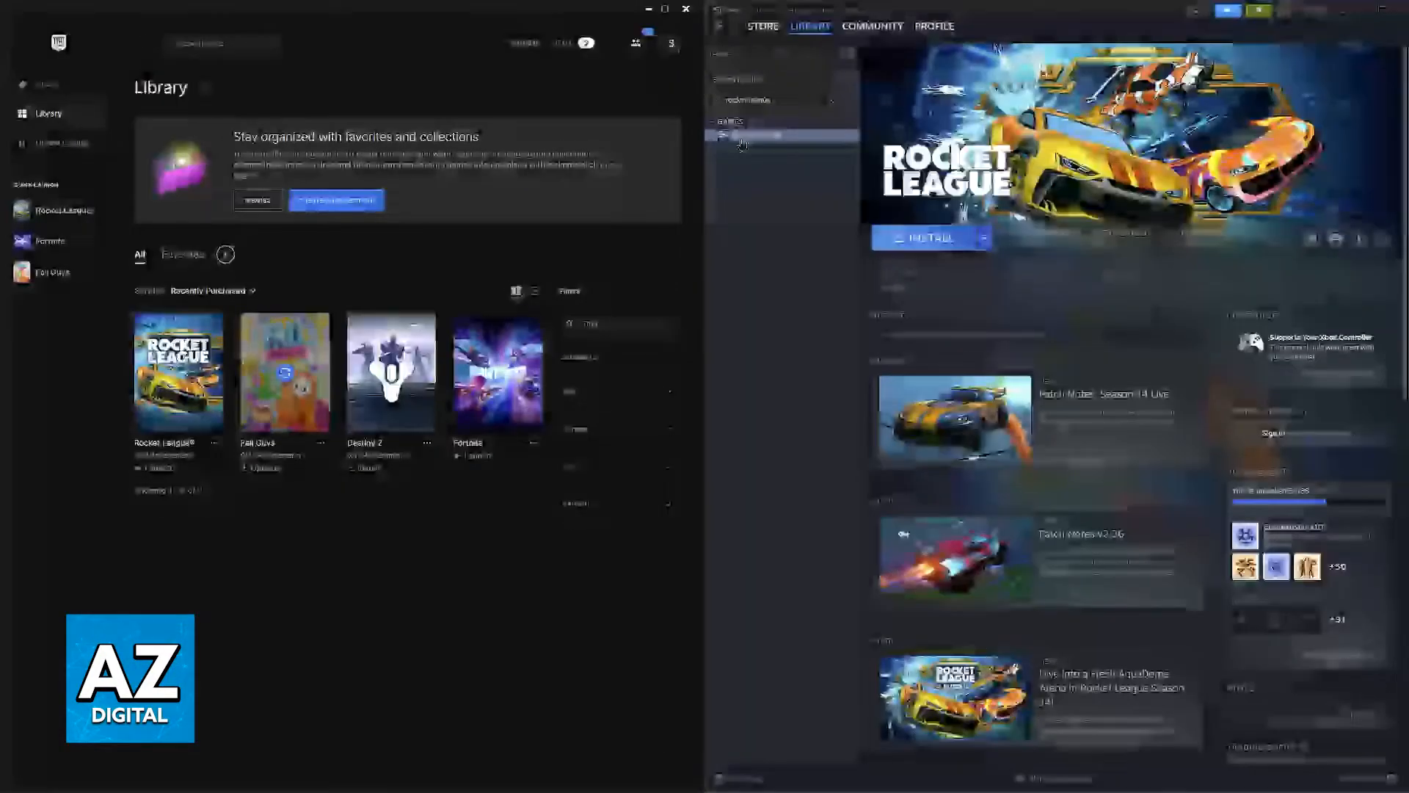
- Set Rocket League's controller override in Properties to Enable Steam Input
right_click(757, 135)
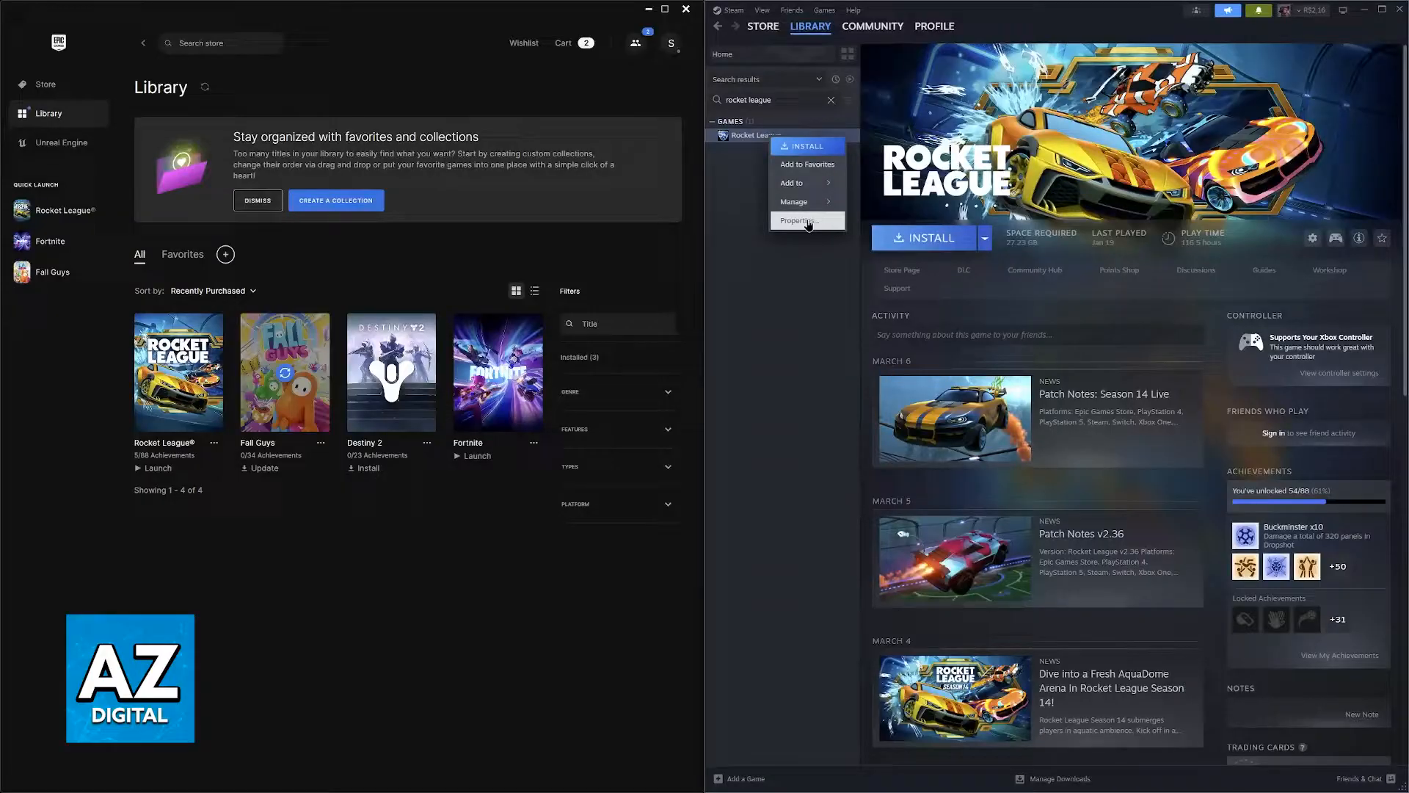
left_click(797, 221)
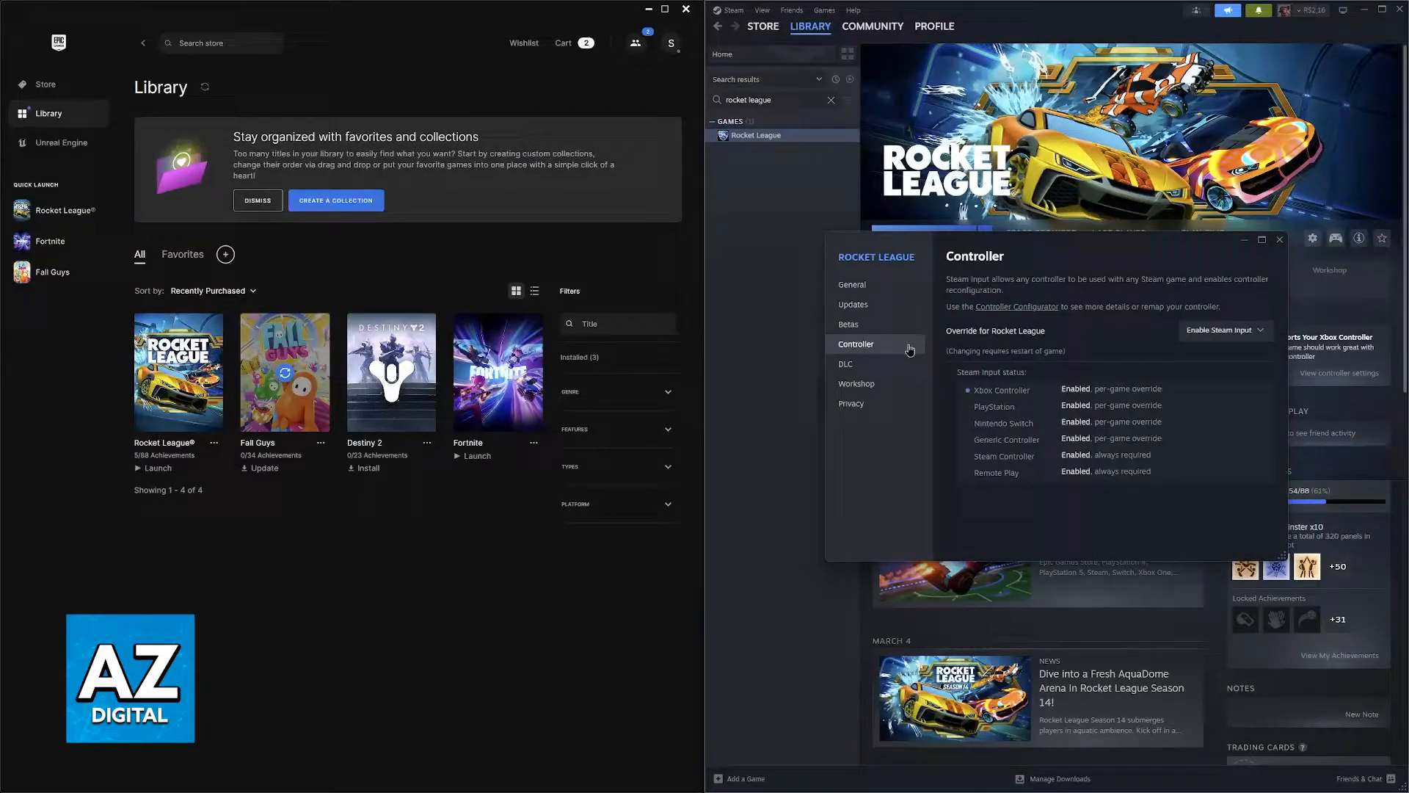
left_click(1223, 329)
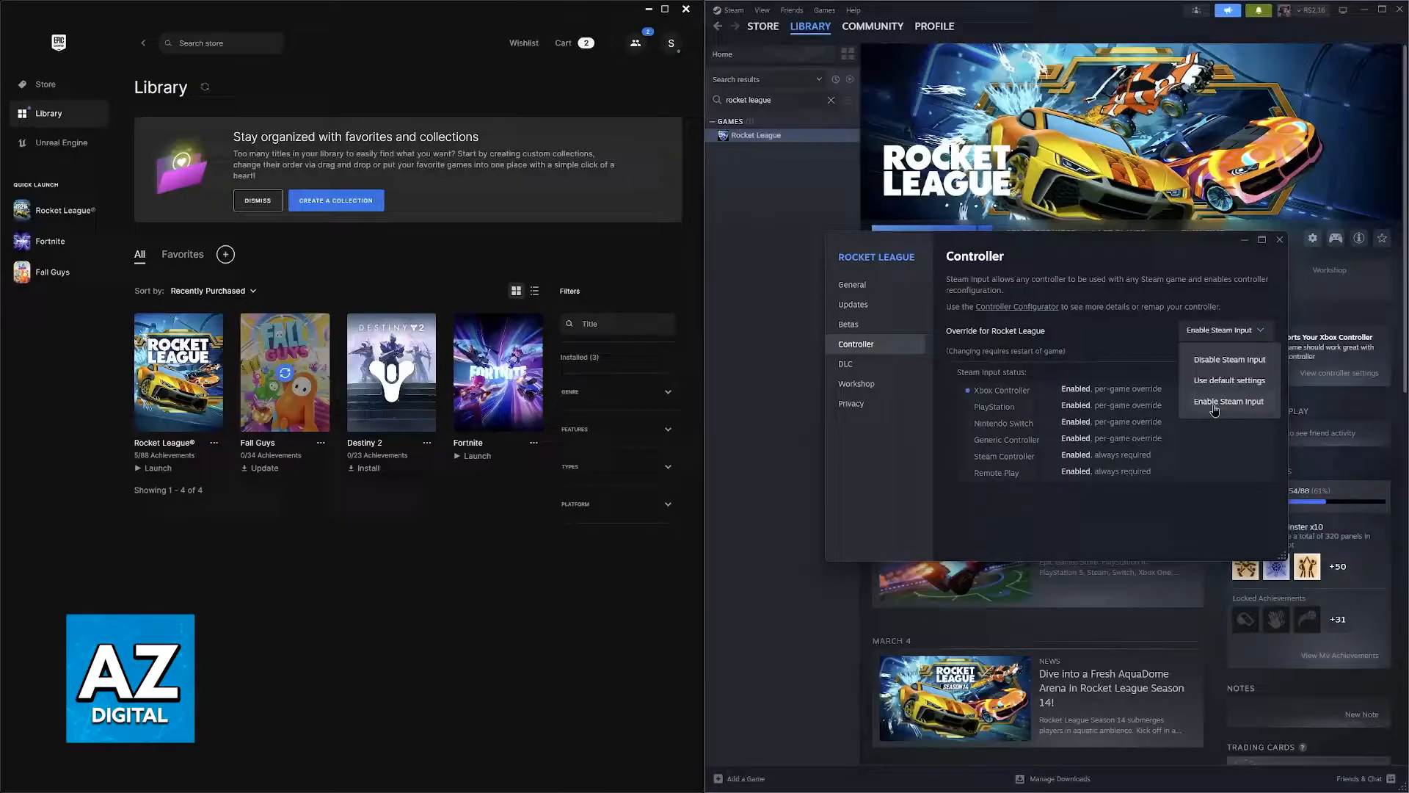
mouse_move(1220, 381)
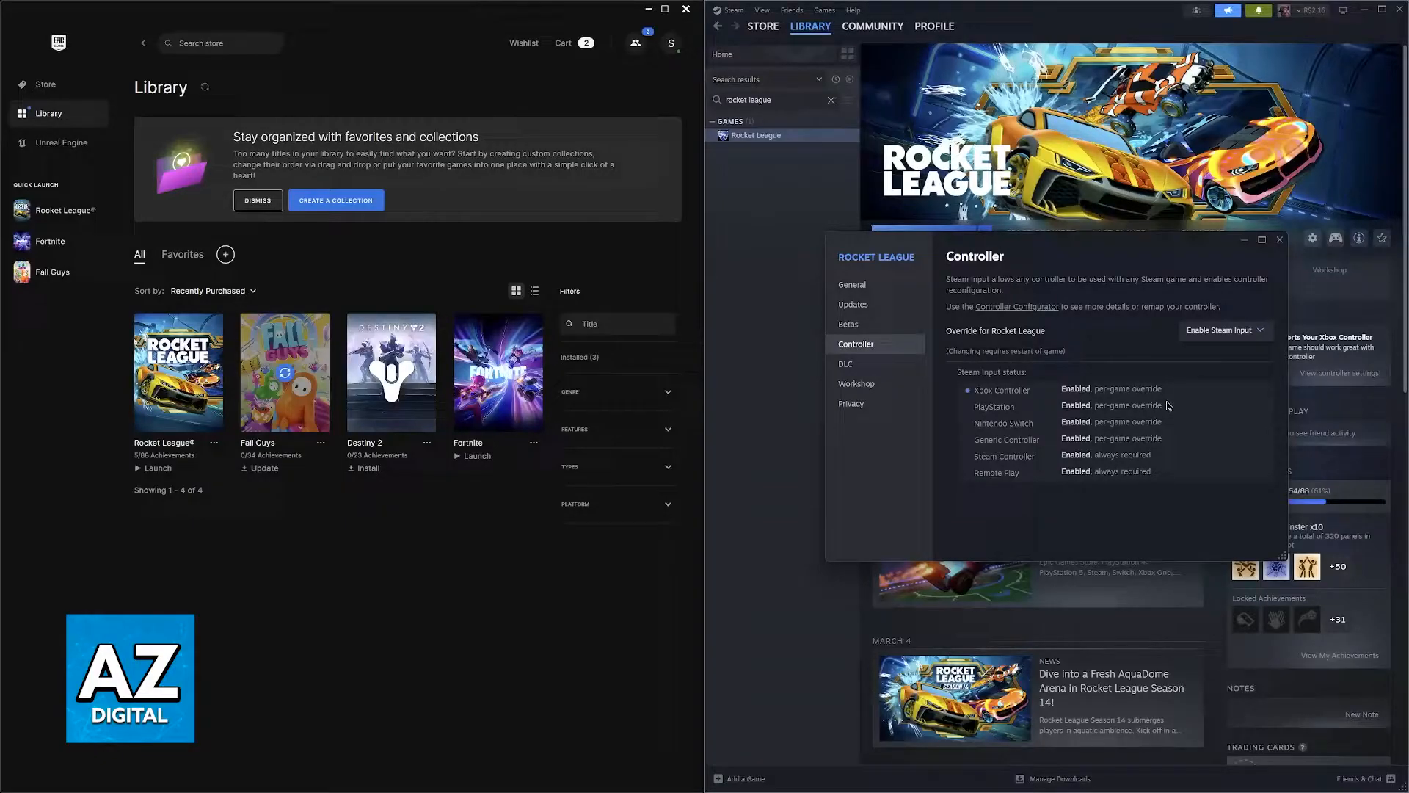
mouse_move(1061, 429)
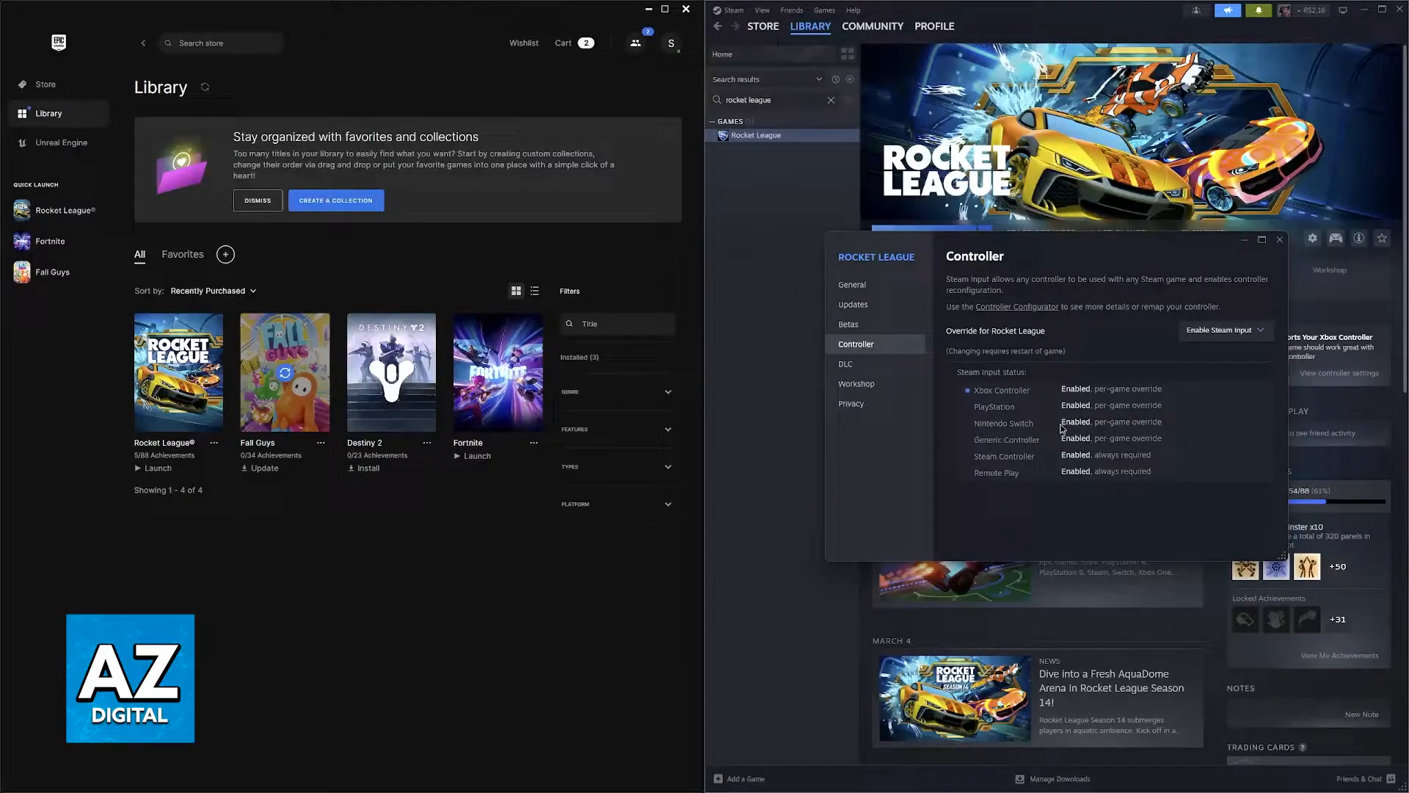
mouse_move(1082, 379)
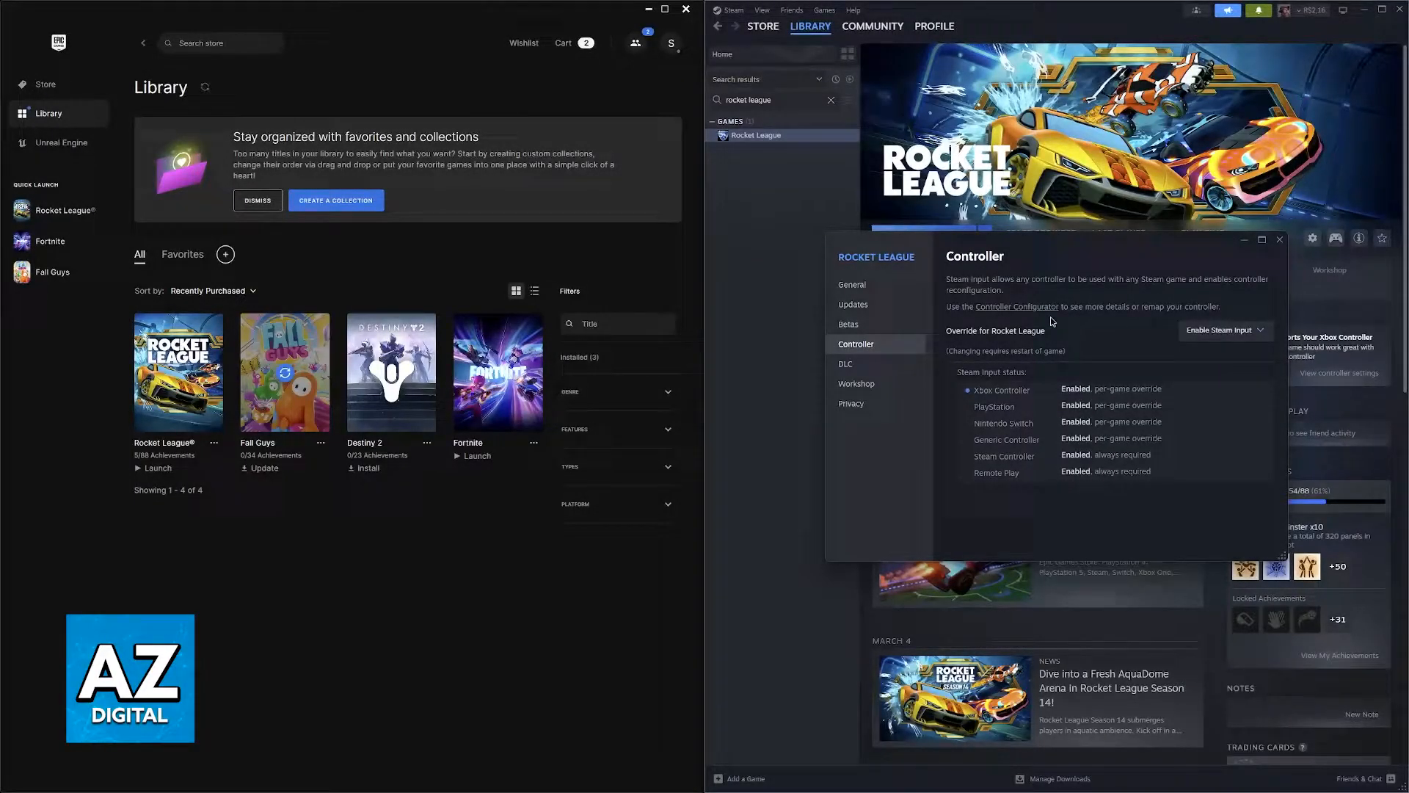
mouse_move(1016, 312)
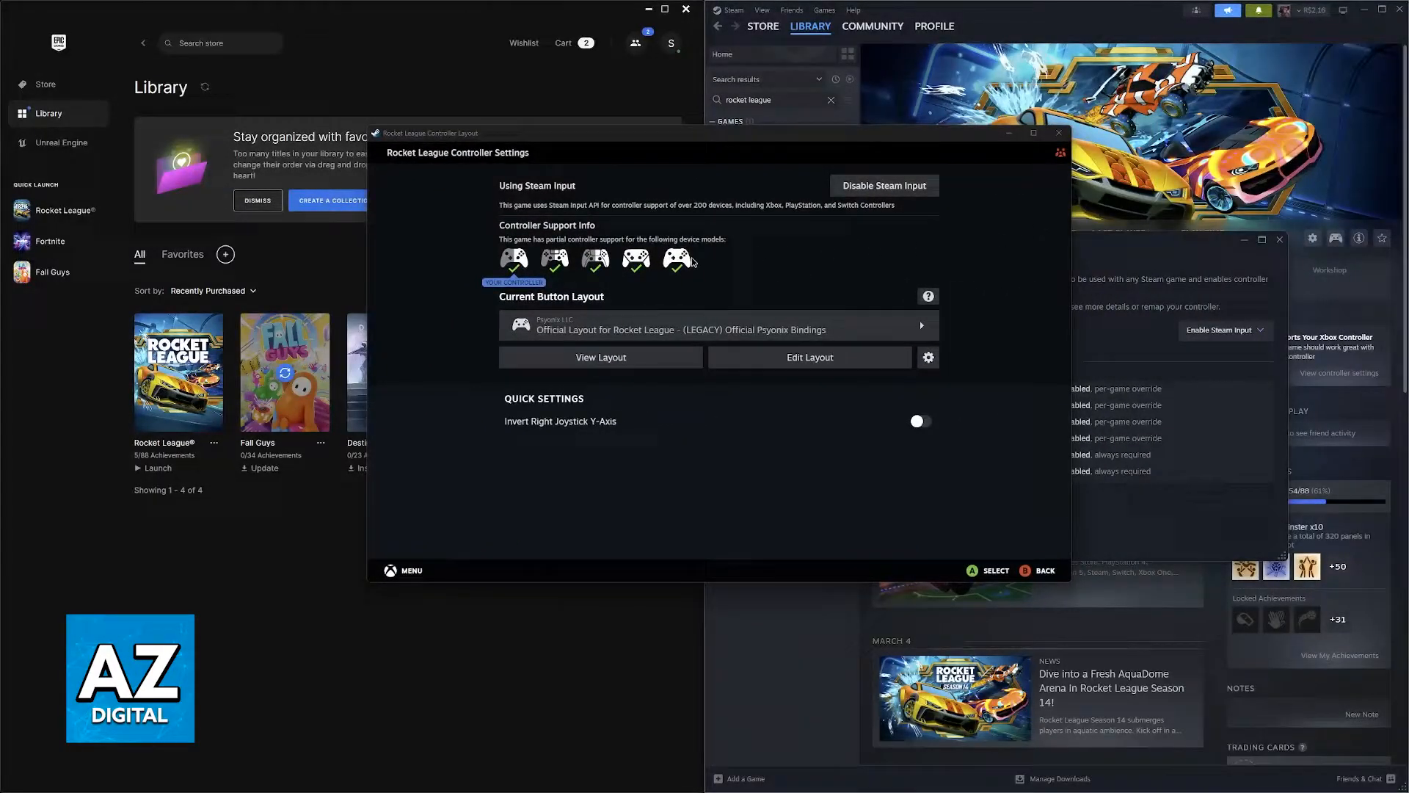
mouse_move(753, 250)
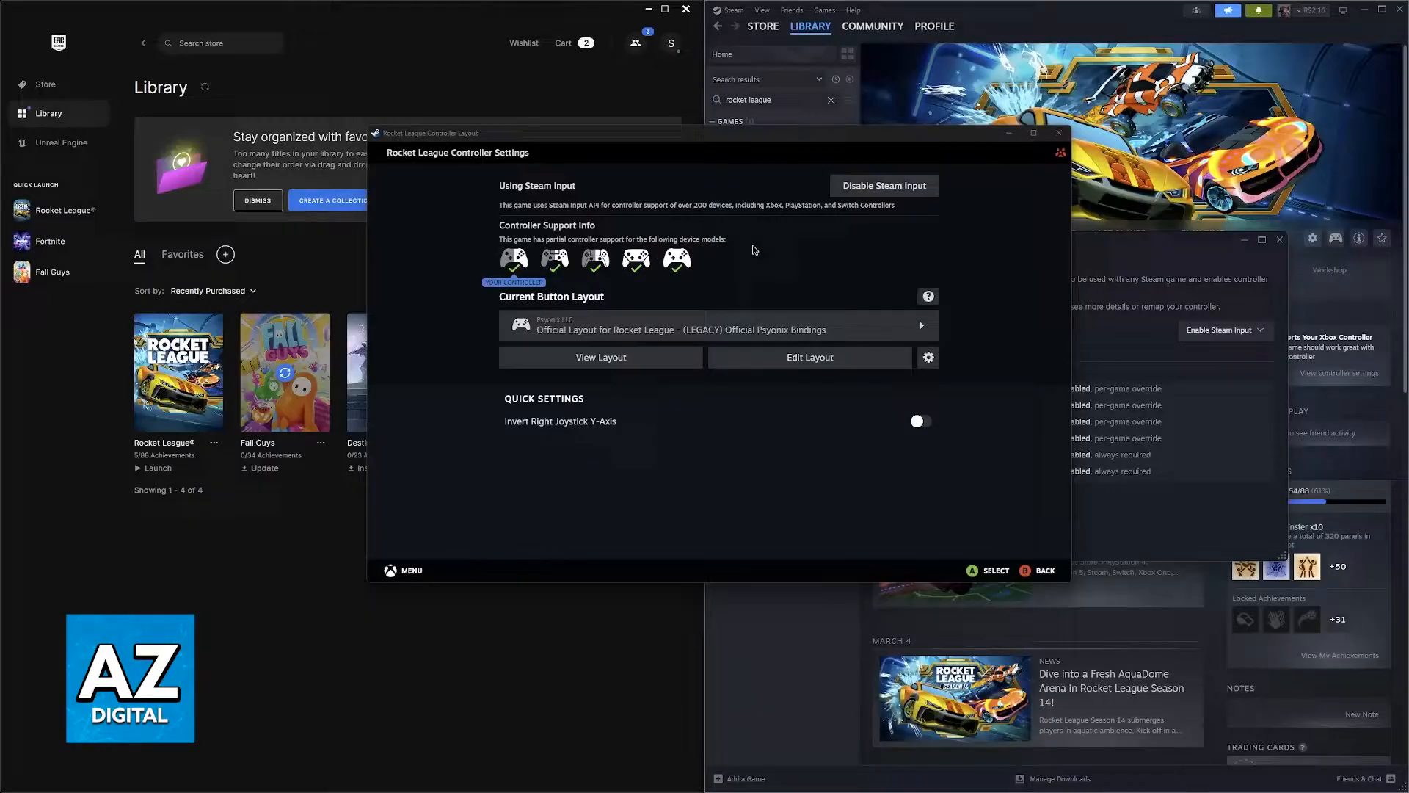
mouse_move(600, 356)
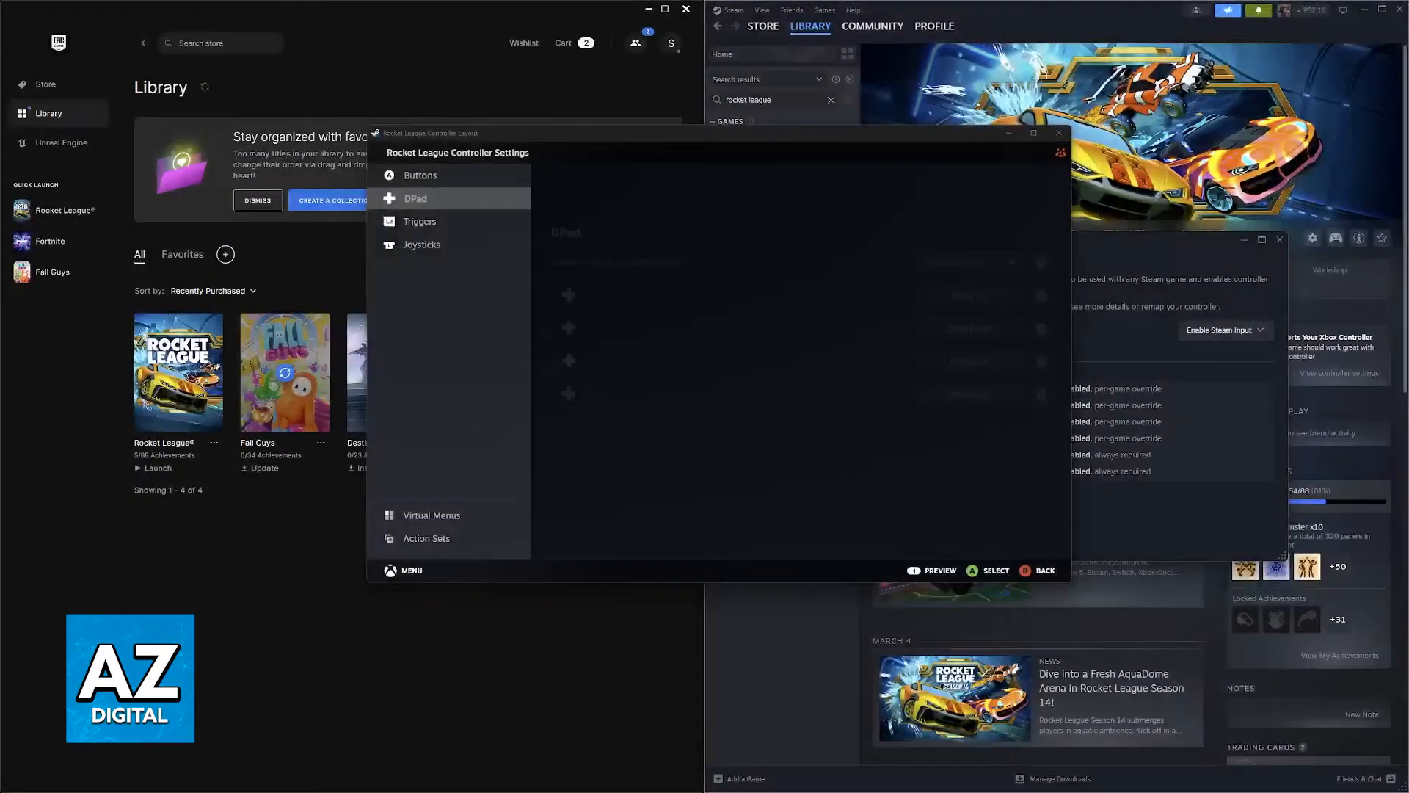
left_click(416, 197)
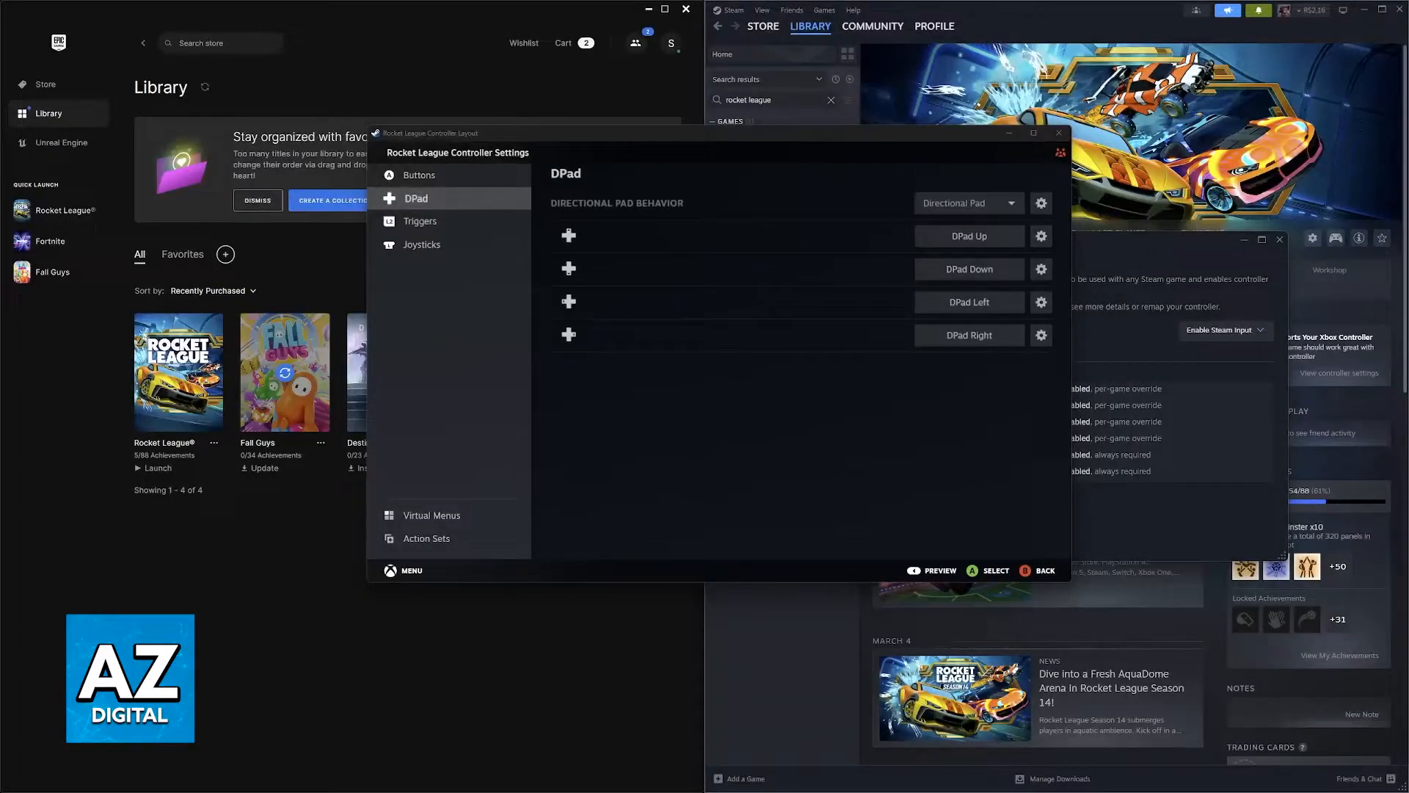
left_click(419, 174)
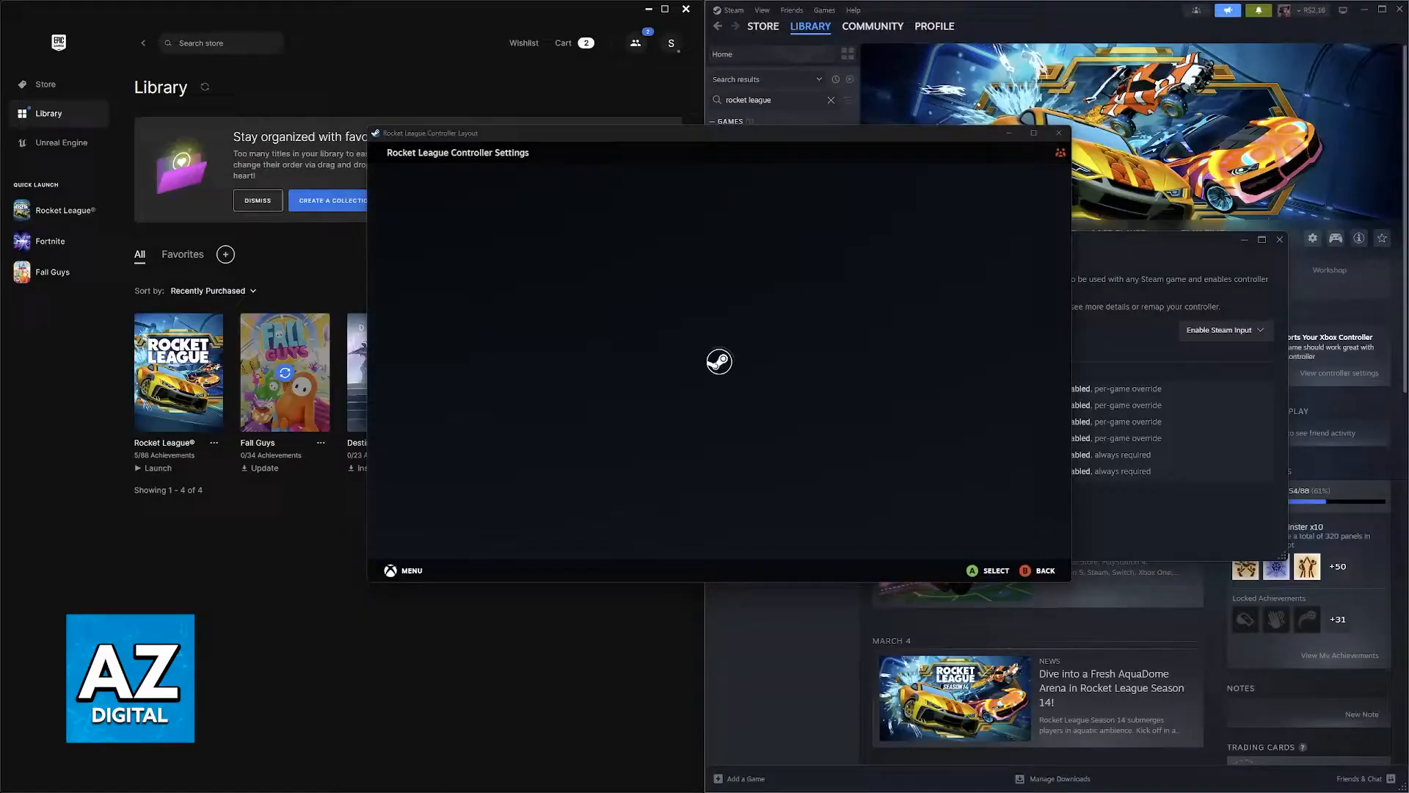
left_click(777, 179)
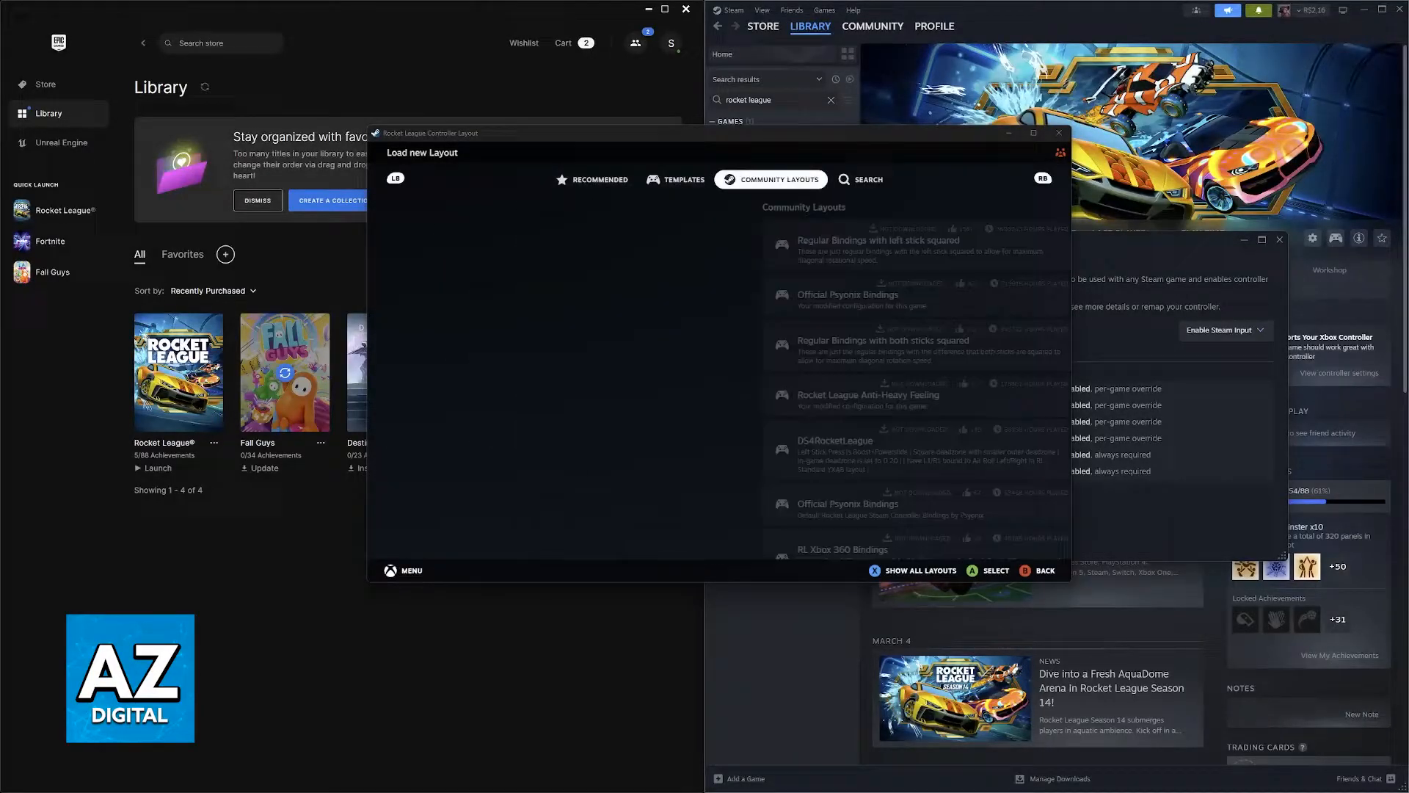
left_click(591, 180)
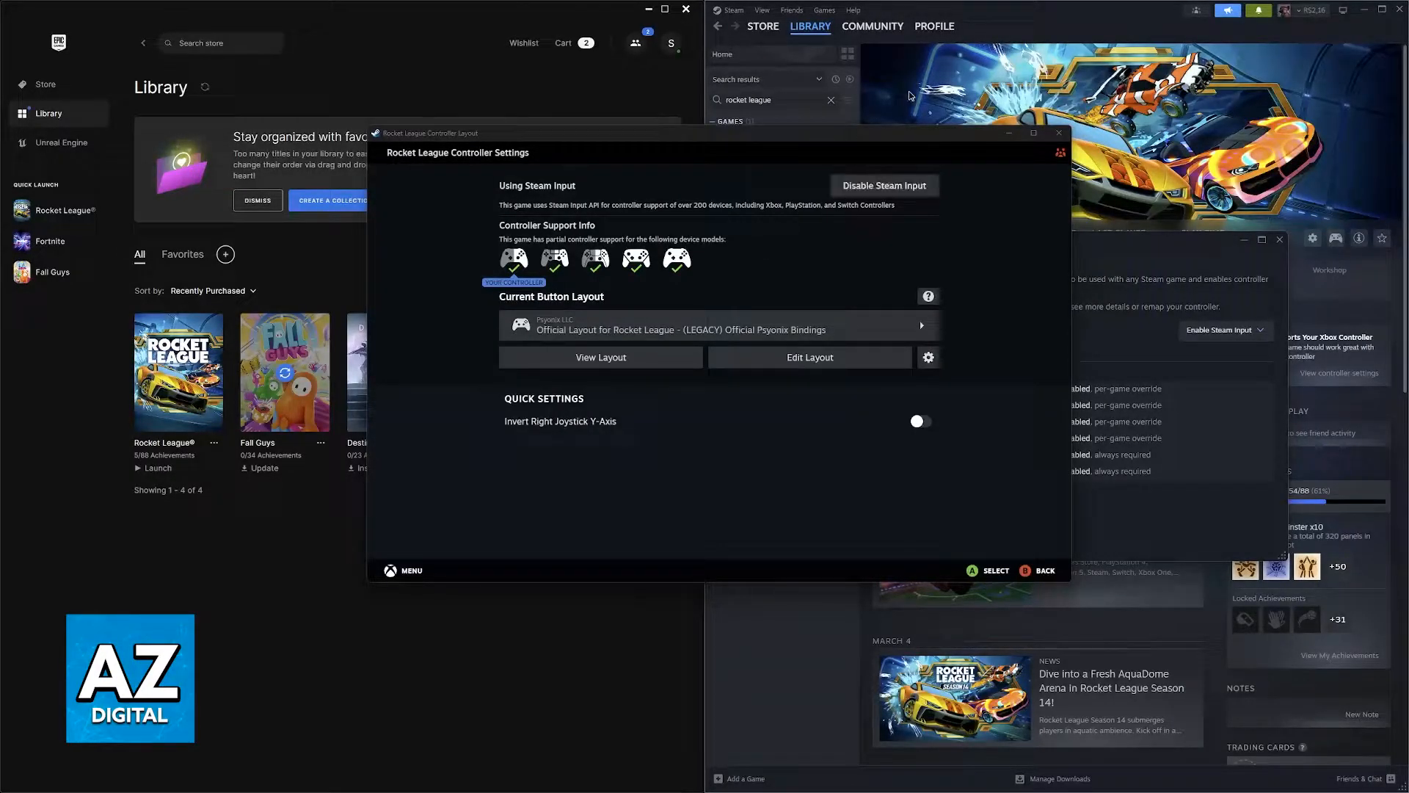
left_click(1060, 133)
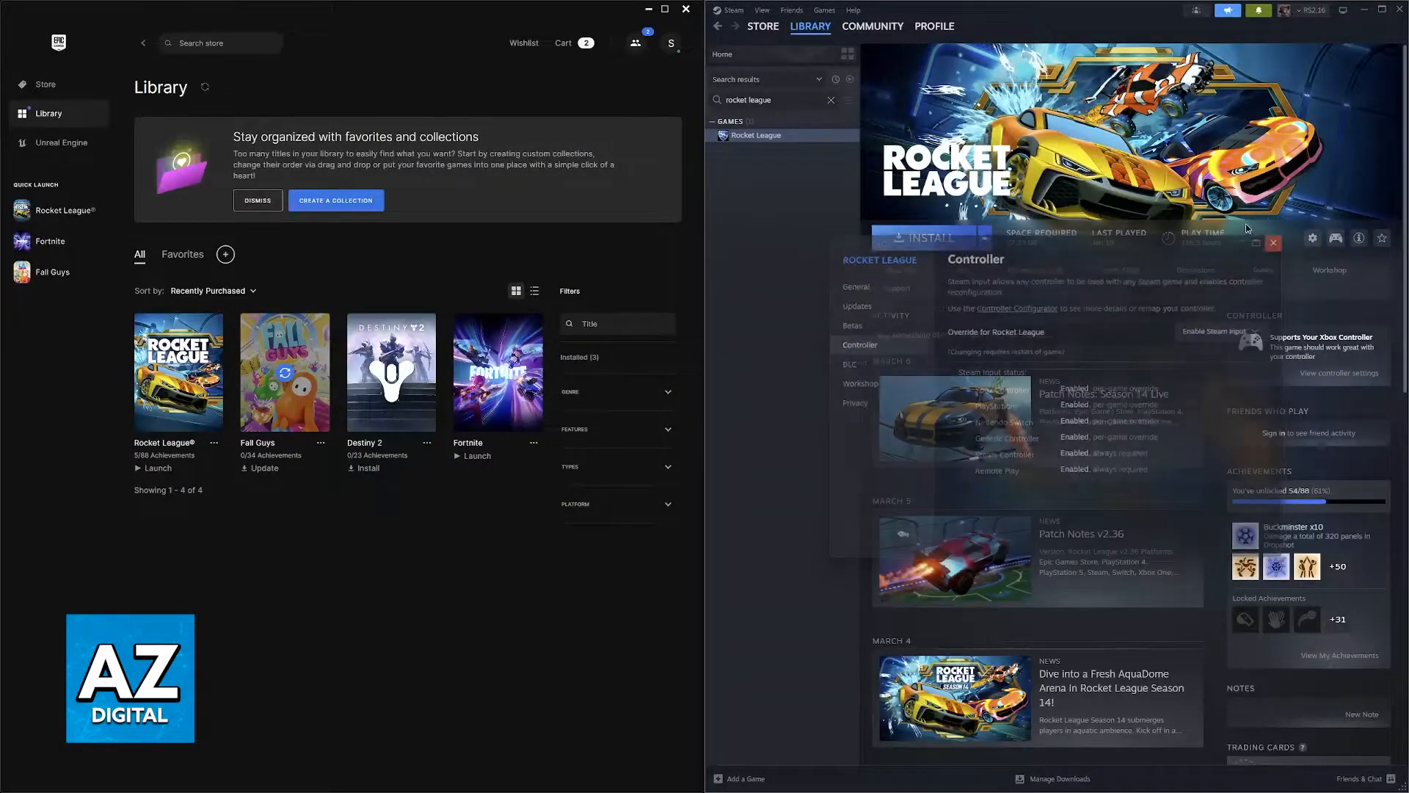
left_click(1273, 243)
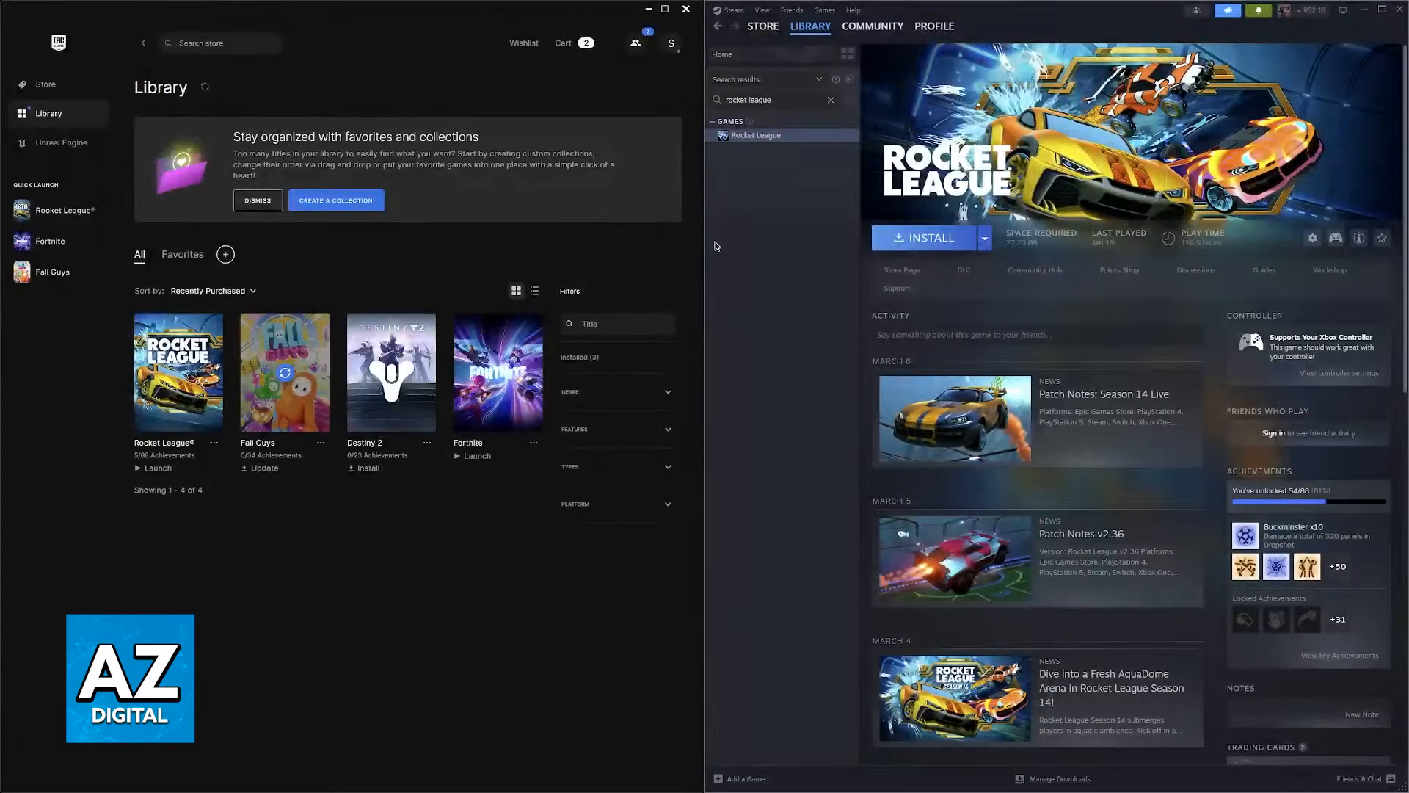
mouse_move(766, 555)
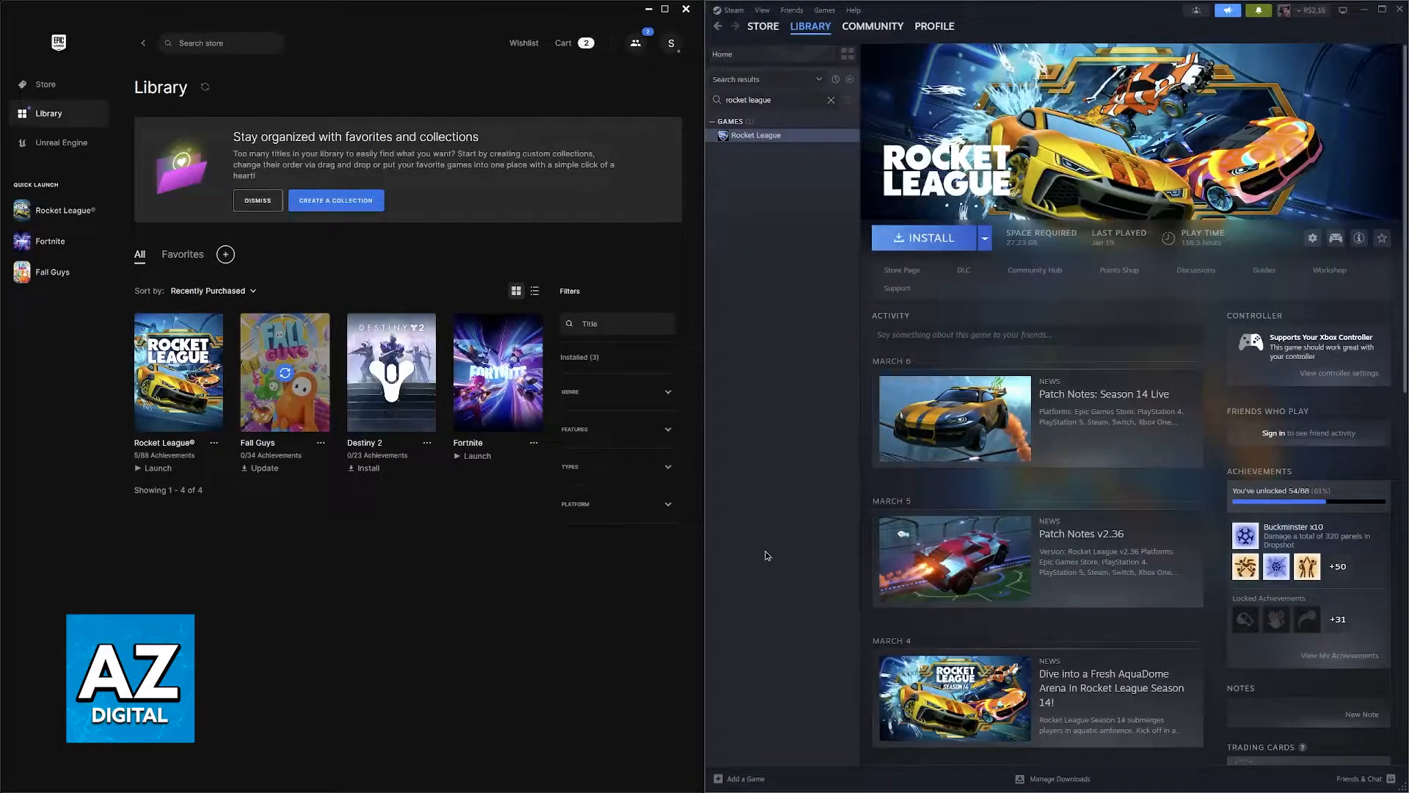
mouse_move(737, 761)
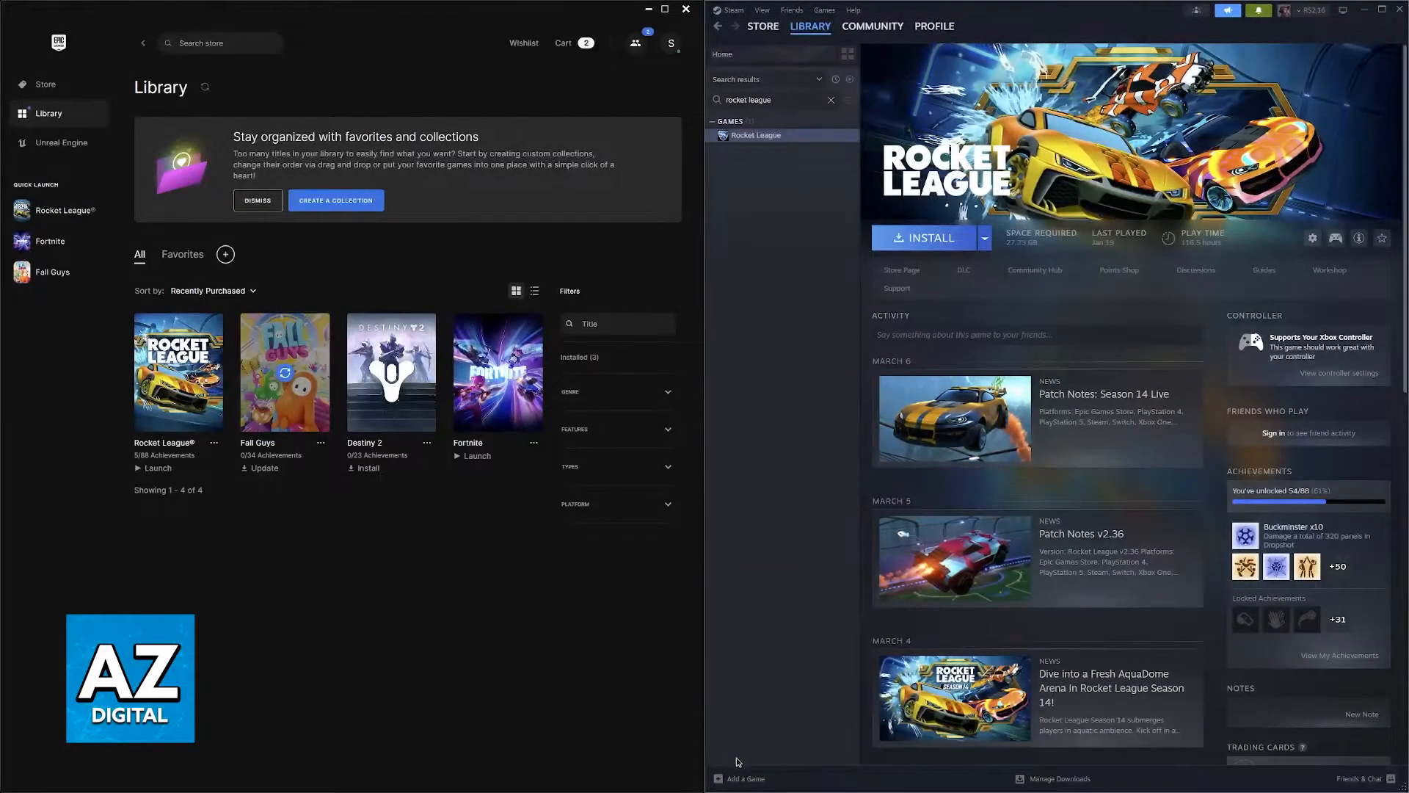
- Tick Epic Games Launcher in the Add Non-Steam Game program list
left_click(742, 778)
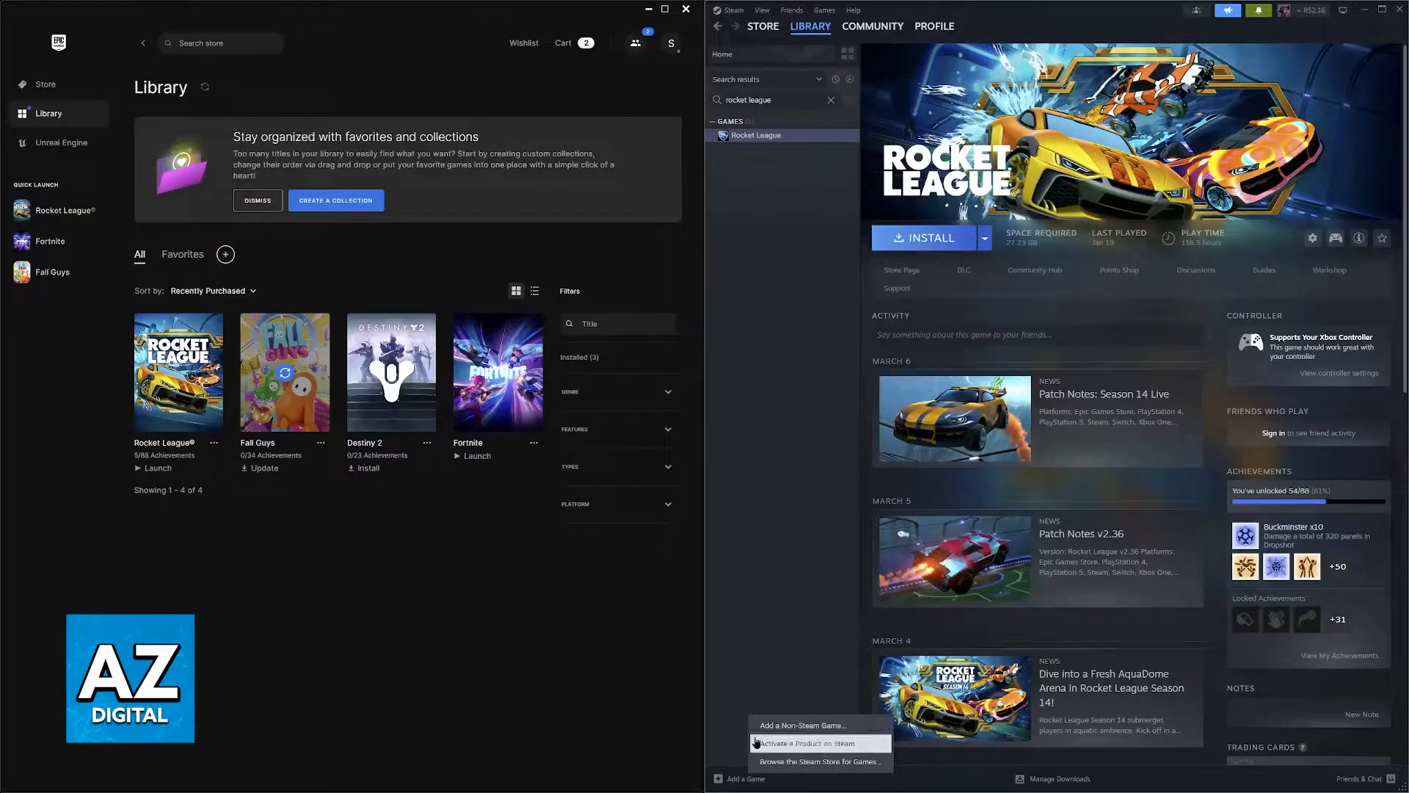
left_click(801, 725)
type("epic games")
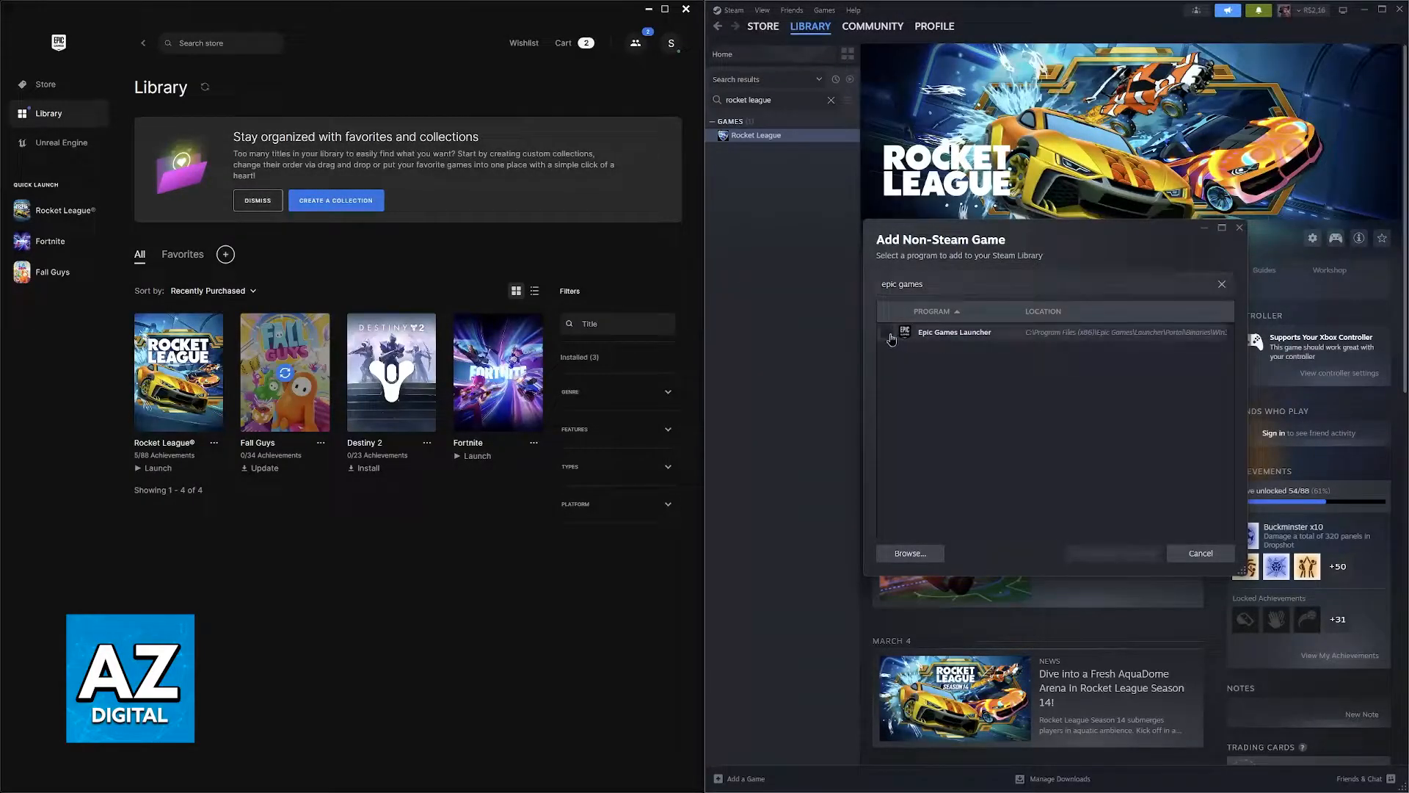
left_click(888, 337)
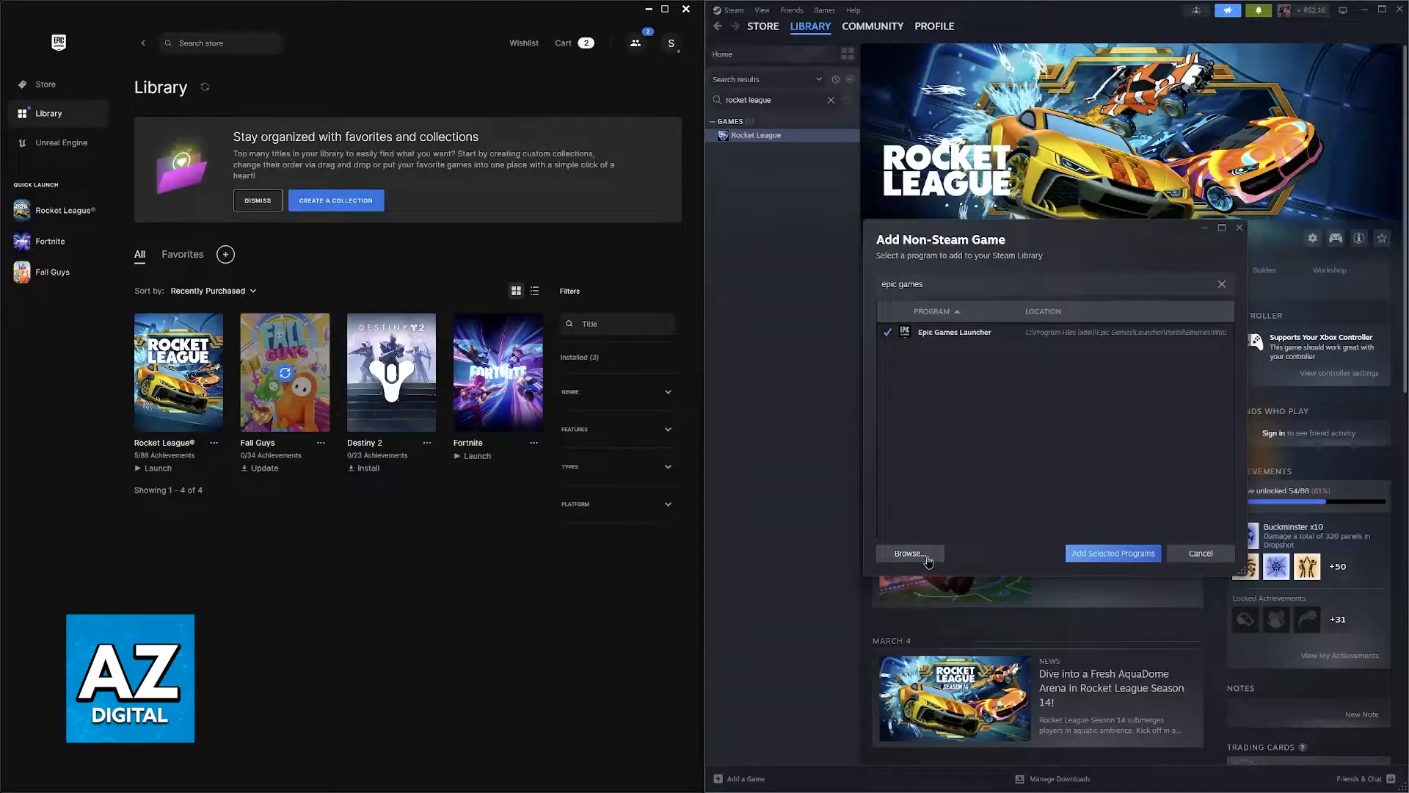
- Search the program list for 'epic ga', 'rocket' and 'lead', then reopen the file browser
left_click(908, 552)
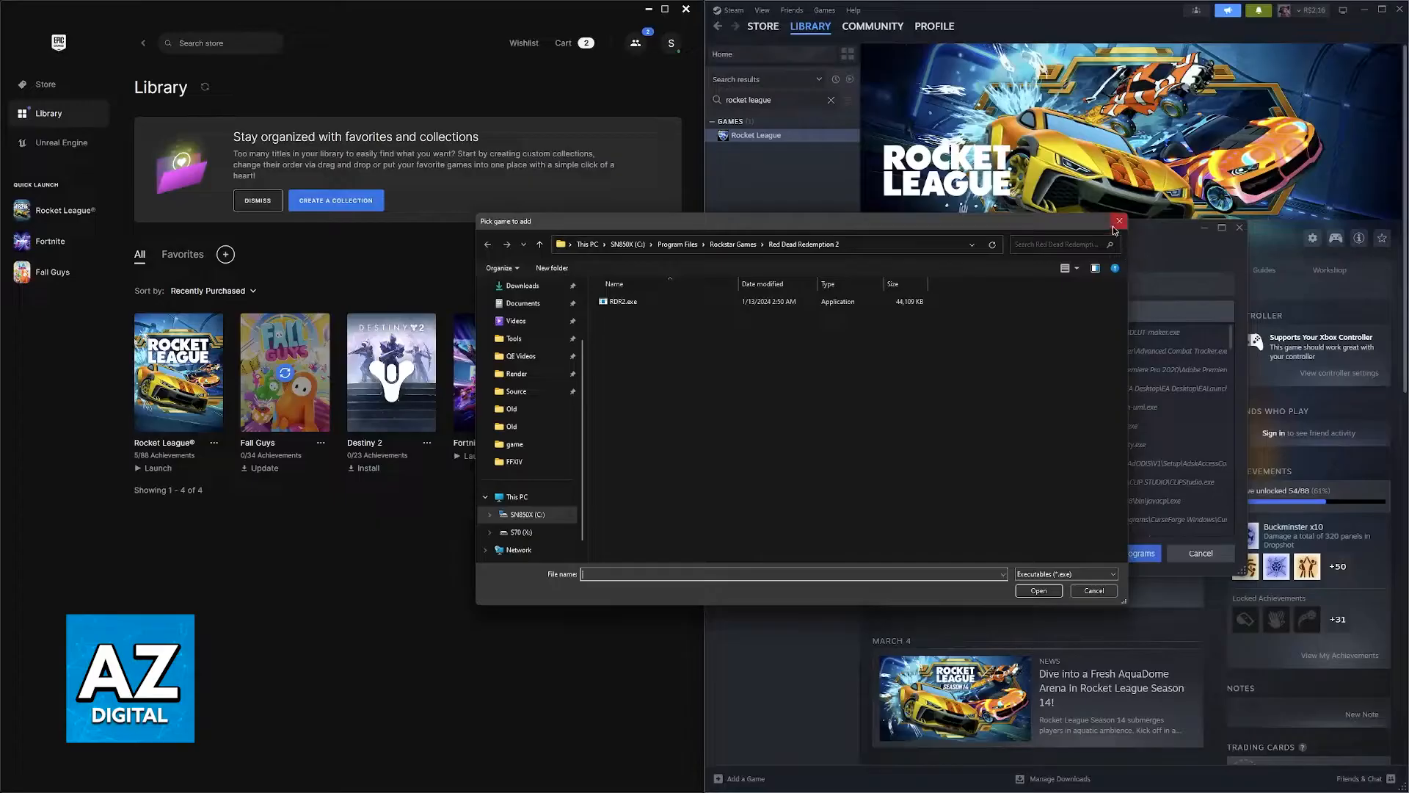
left_click(1118, 221)
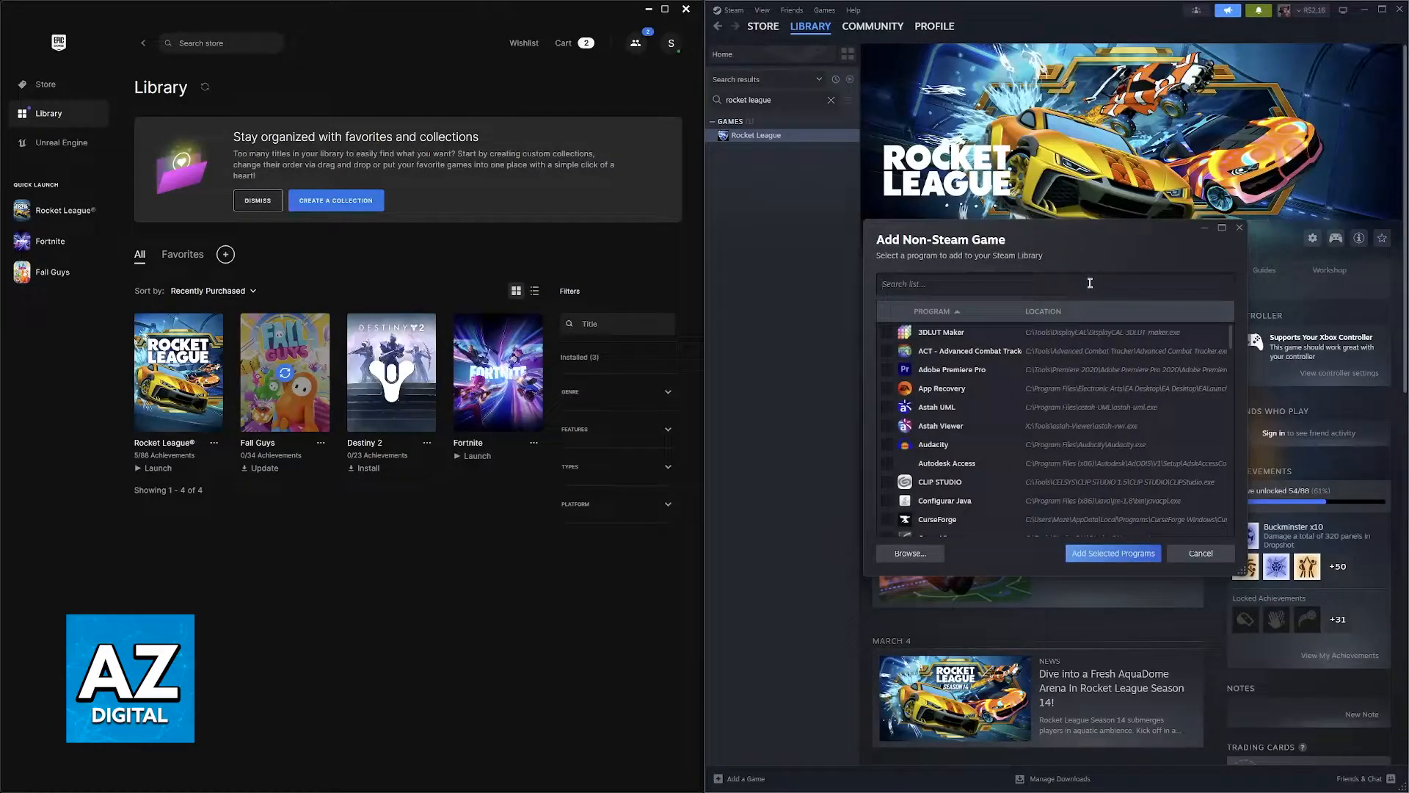
type("epic ga")
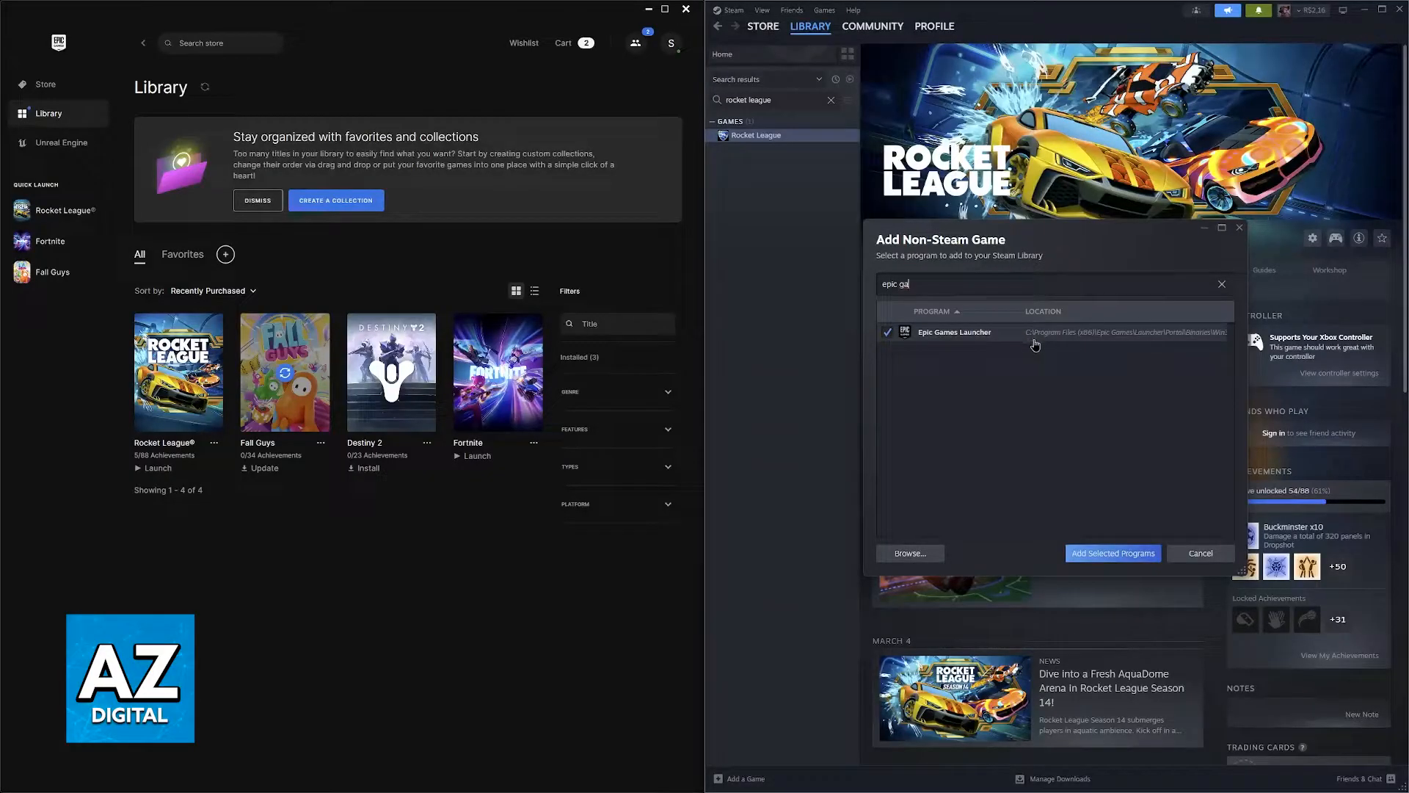
mouse_move(1110, 540)
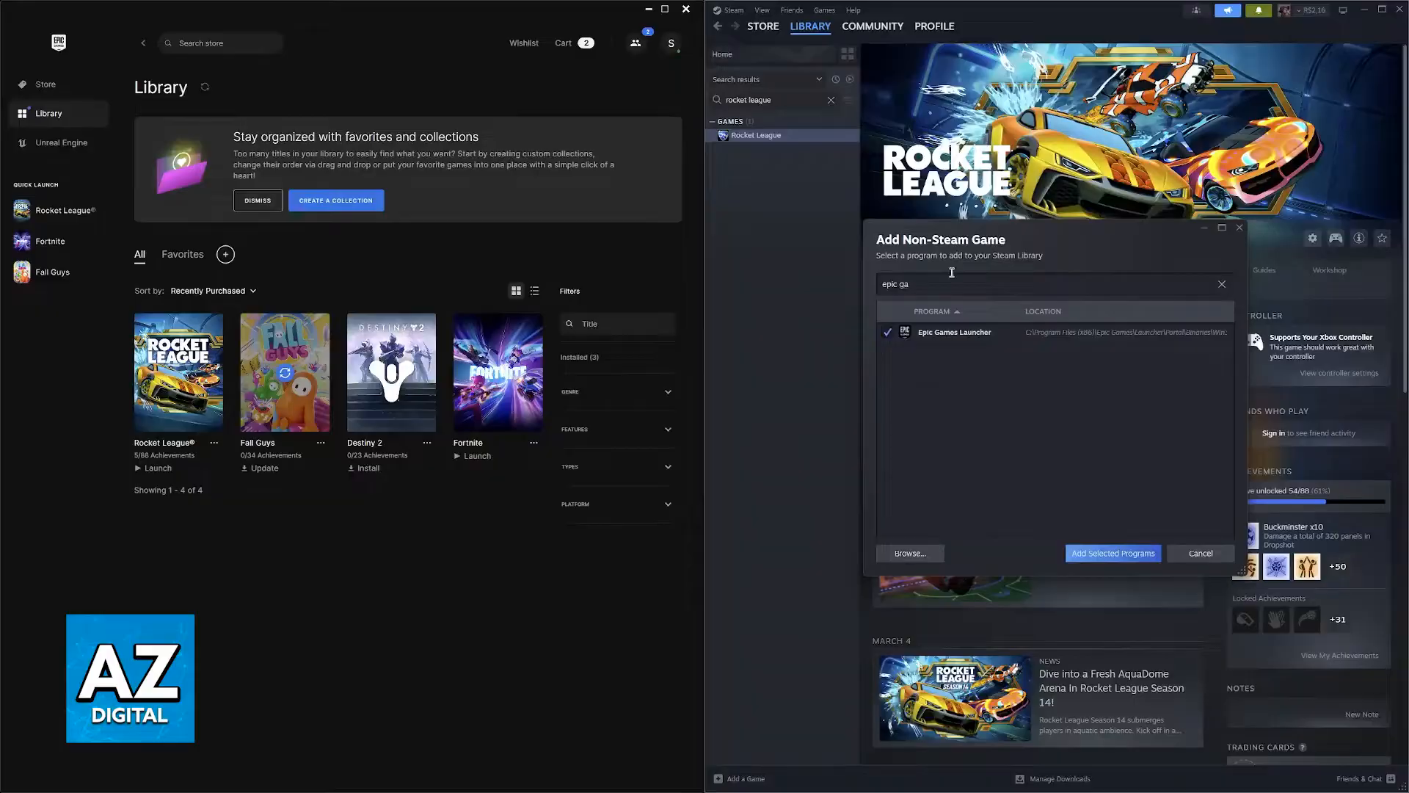
type("rocket")
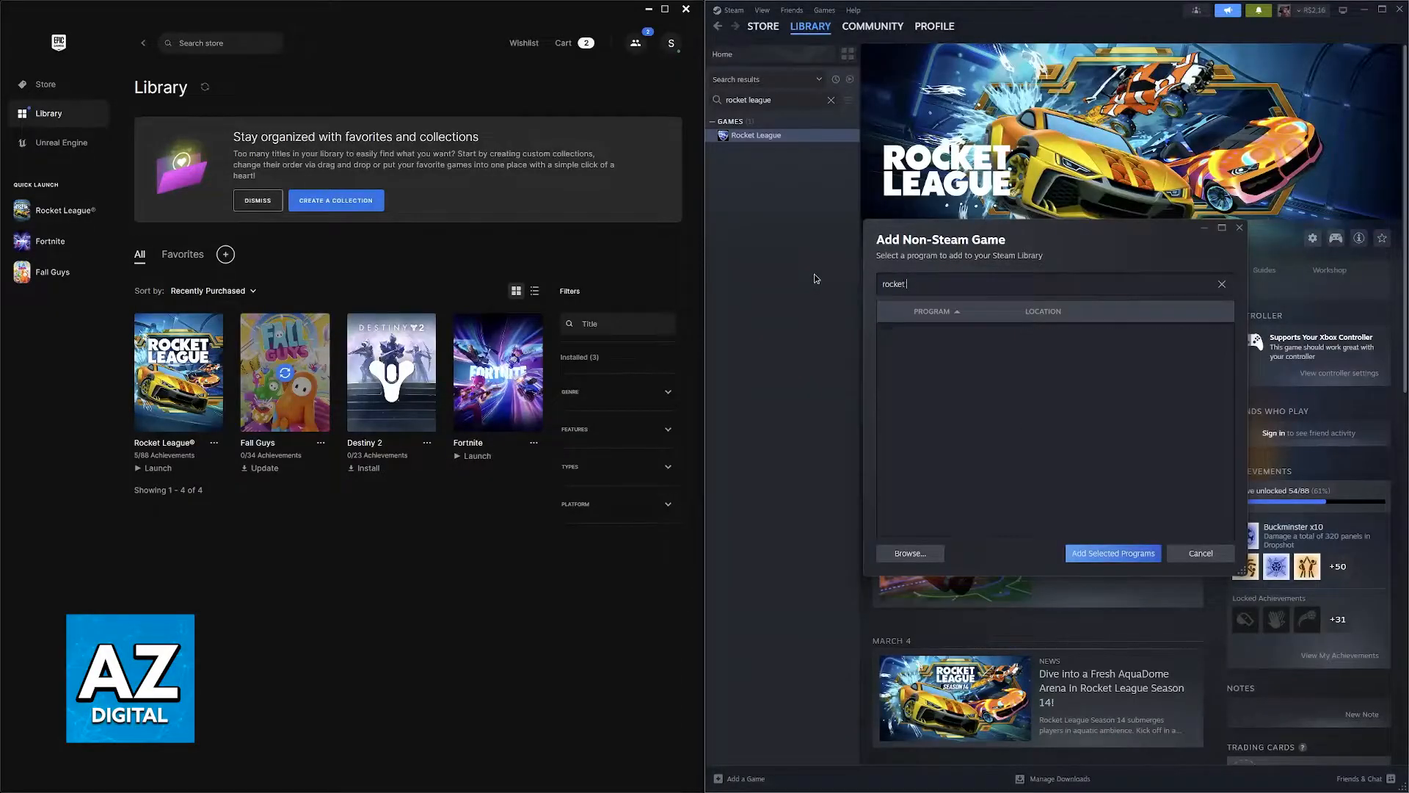
type("lead")
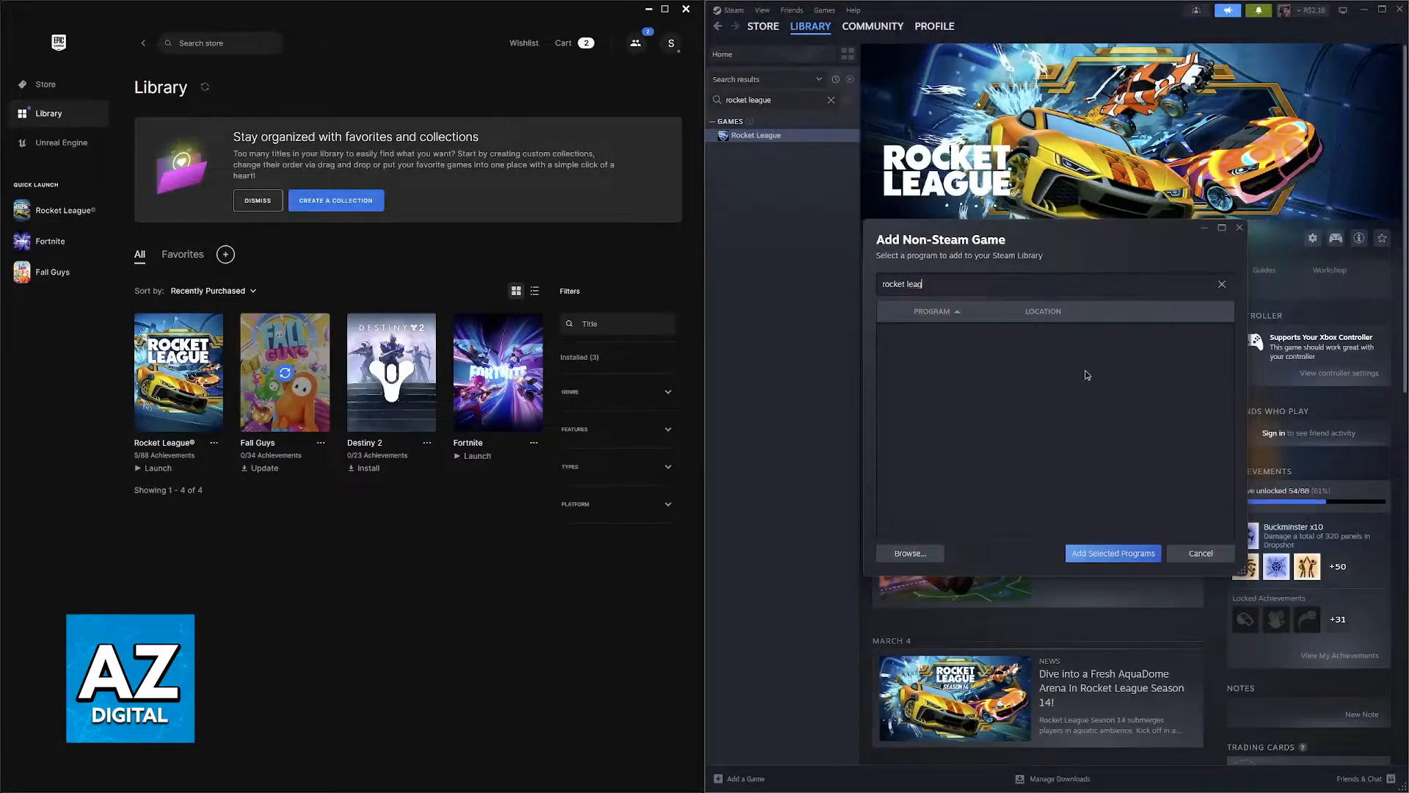
left_click(909, 553)
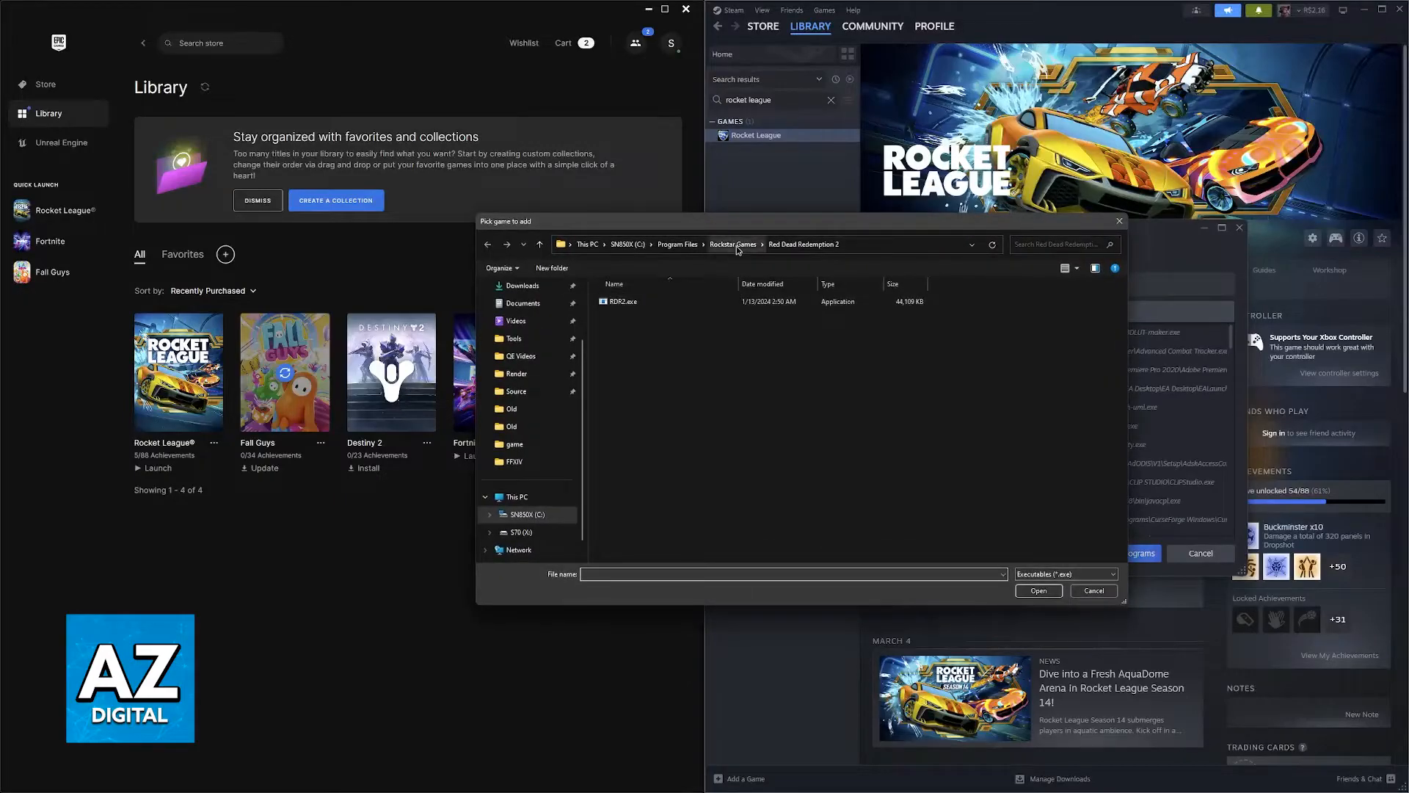
- Browse Program Files and the K: drive's Tools folder, then close both dialogs
left_click(677, 243)
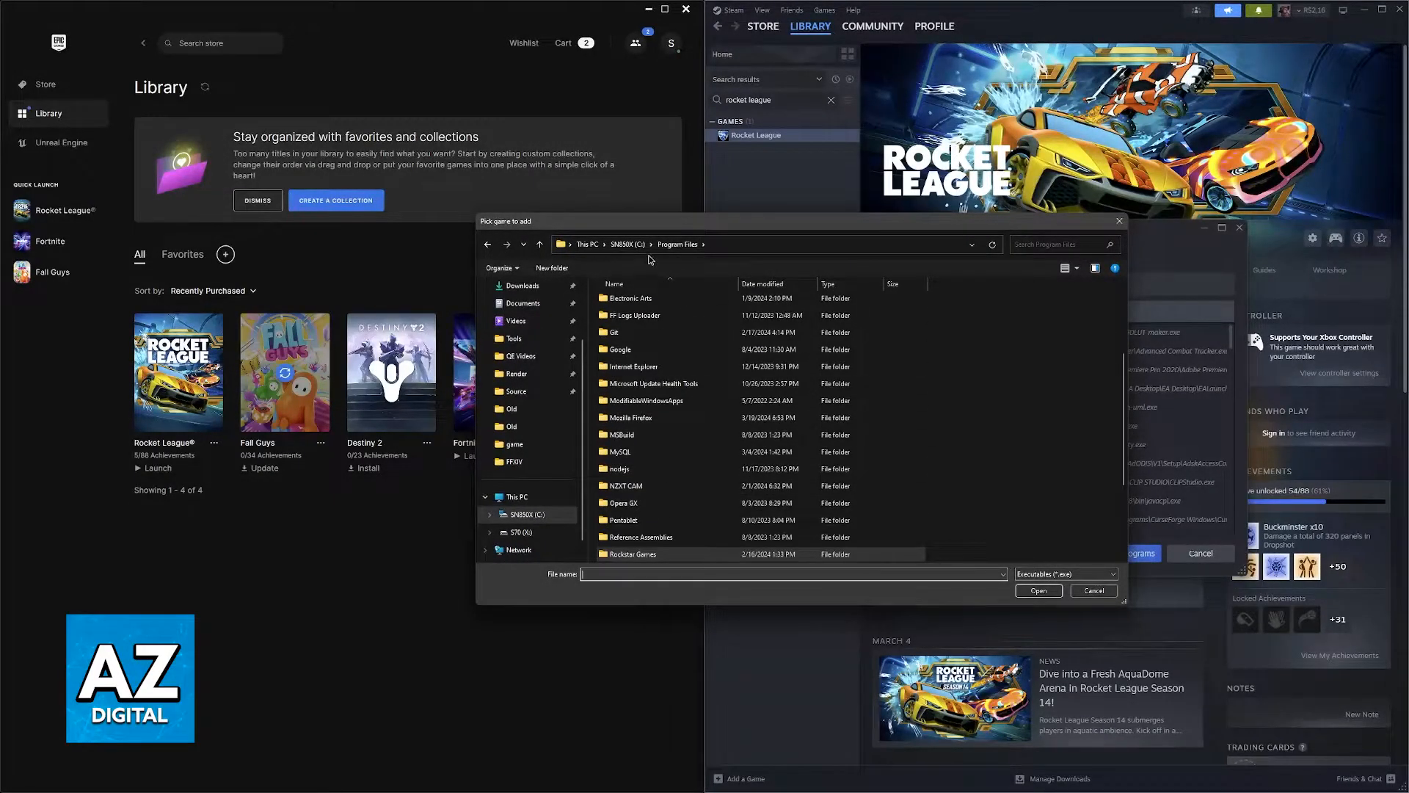
left_click(522, 532)
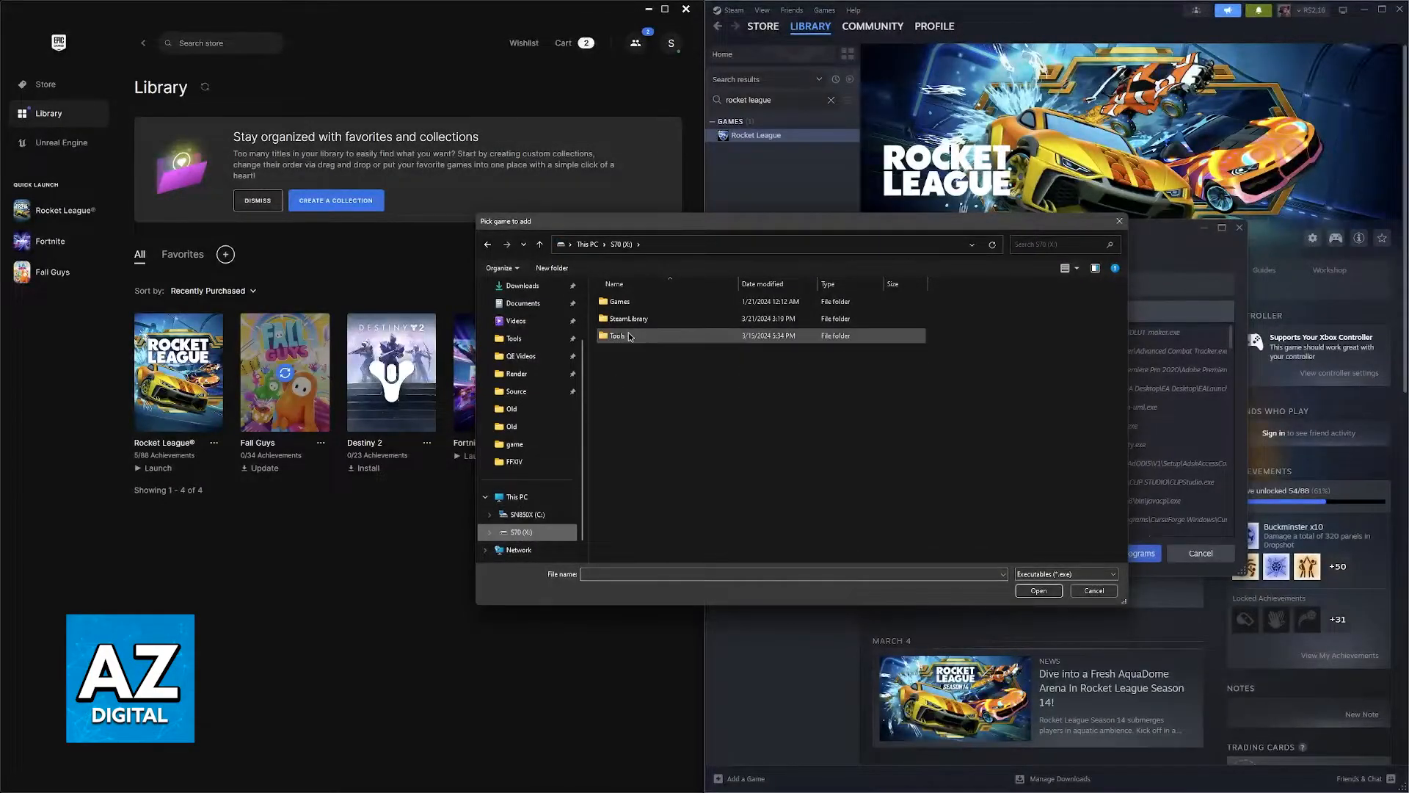
double_click(618, 301)
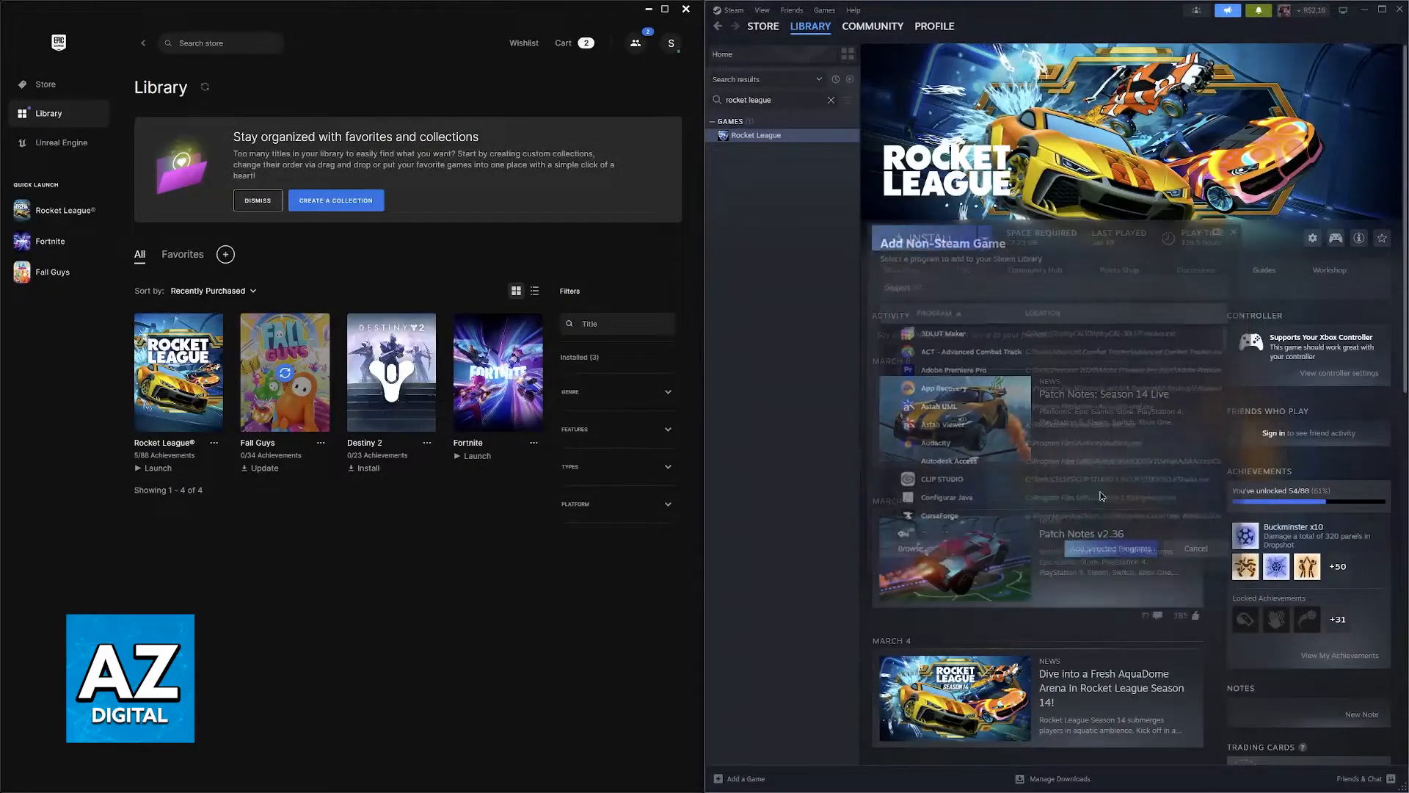
left_click(1194, 548)
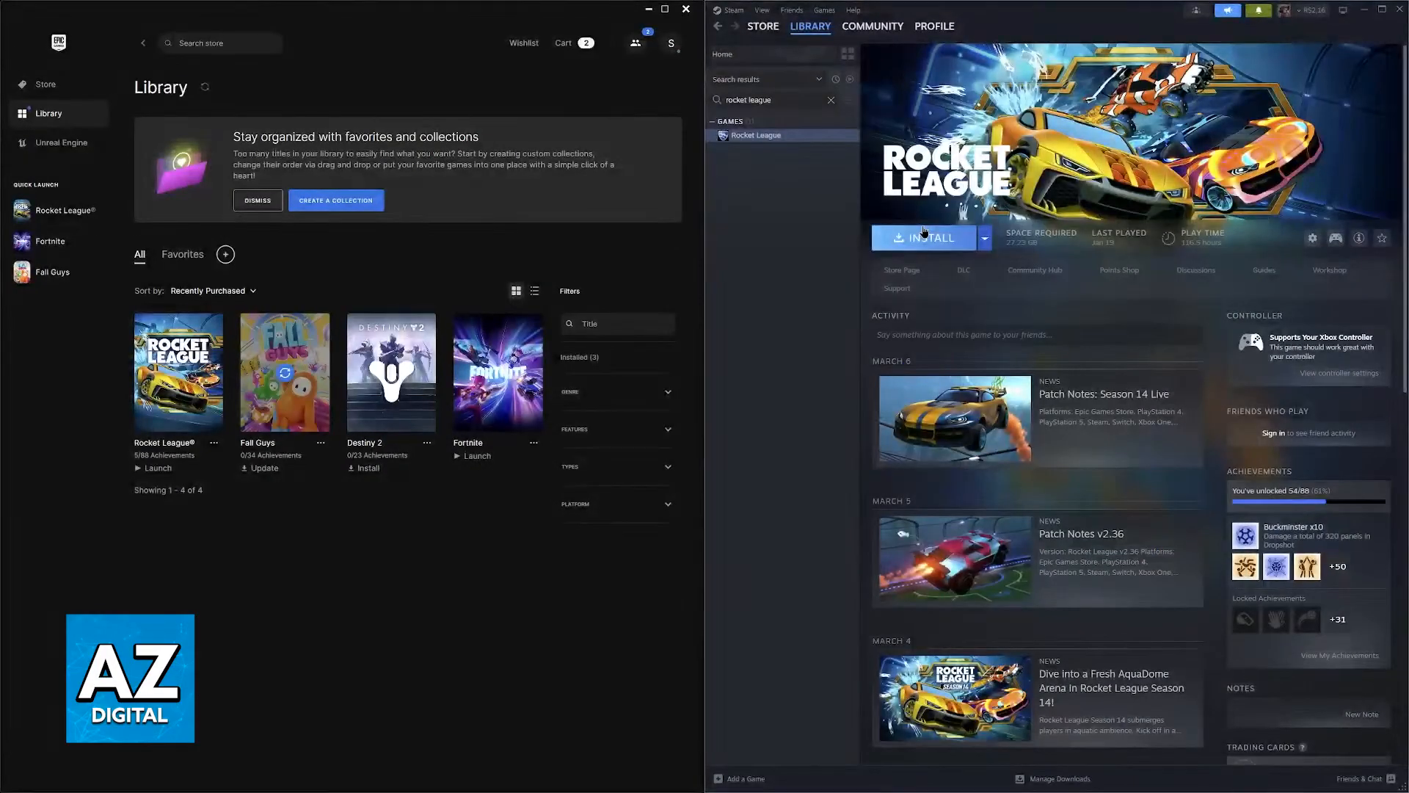